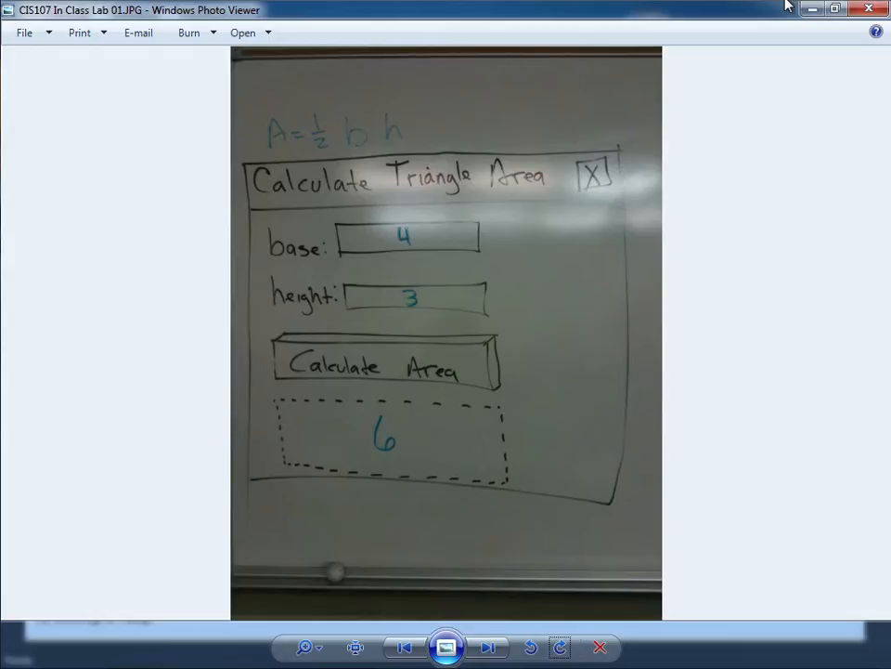
mouse_move(569, 125)
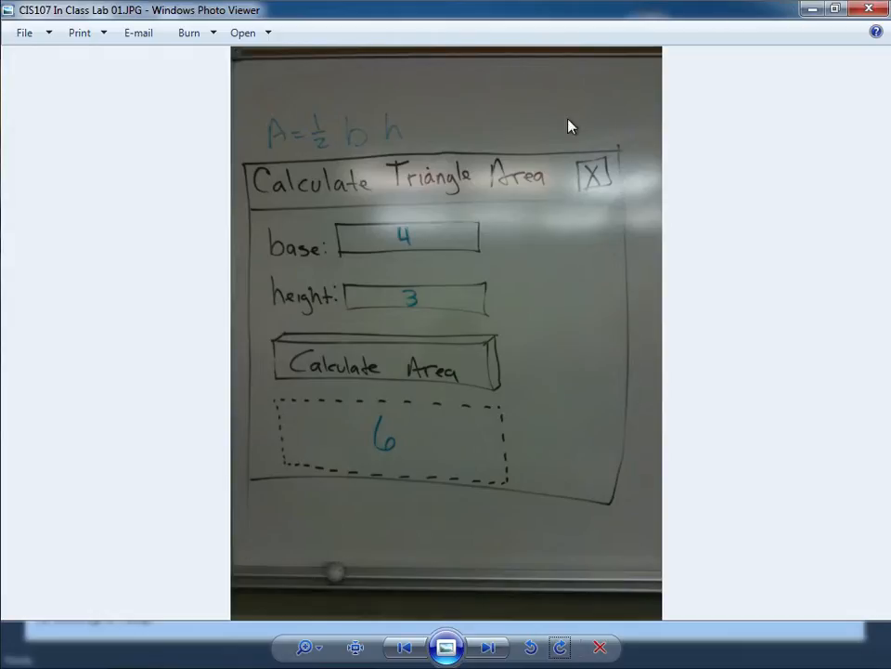
mouse_move(362, 249)
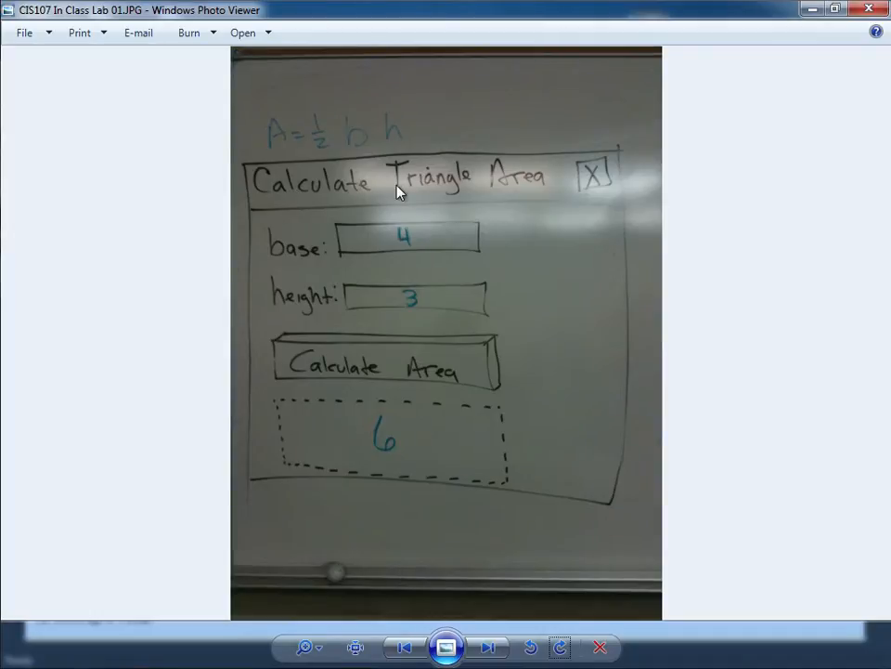
mouse_move(292, 119)
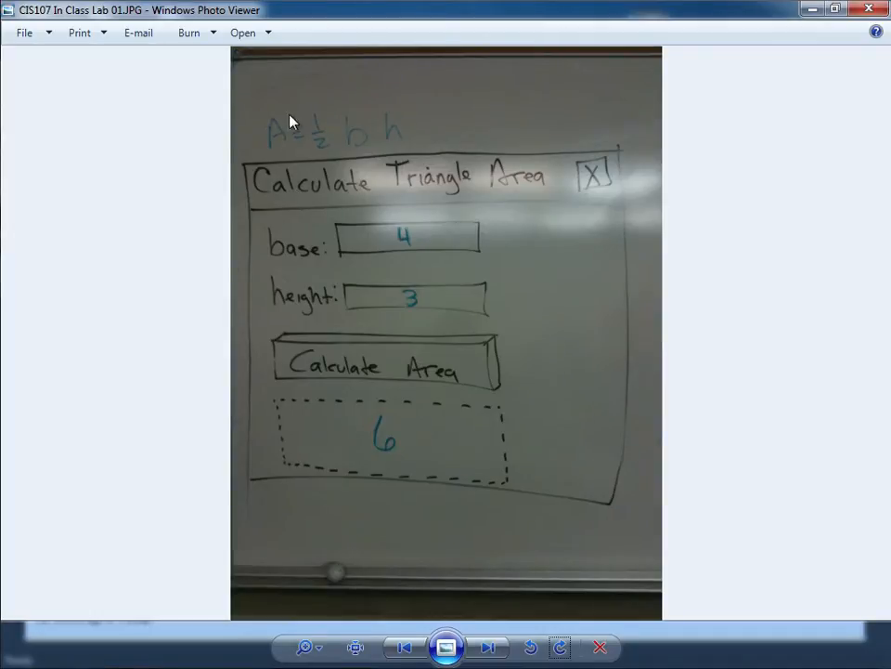
mouse_move(279, 141)
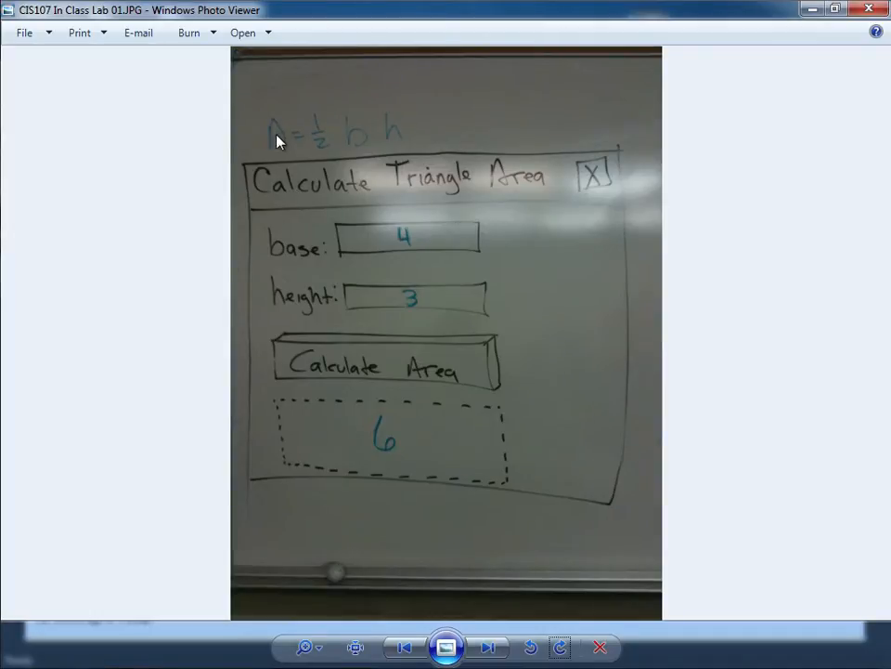
mouse_move(454, 273)
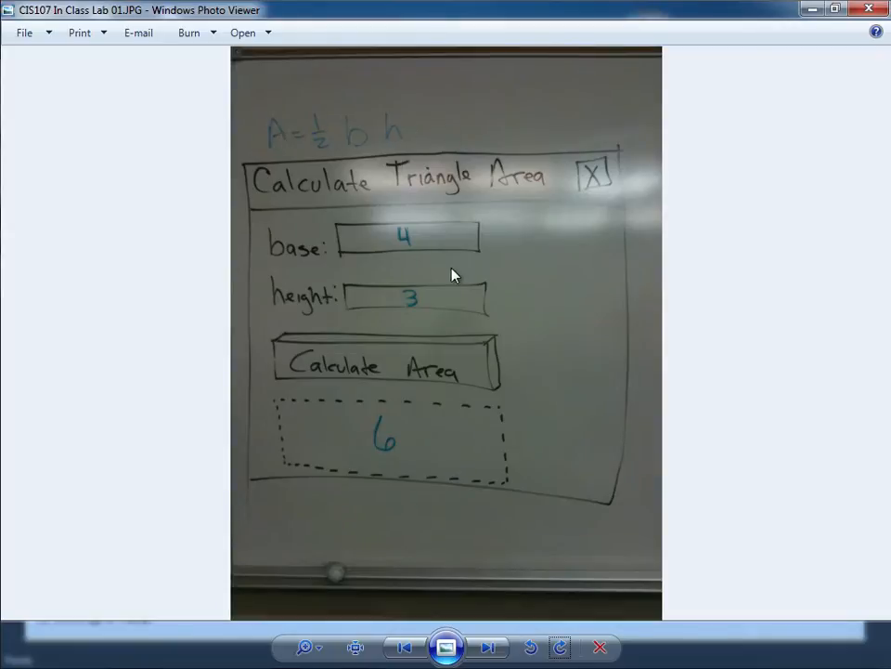
mouse_move(403, 312)
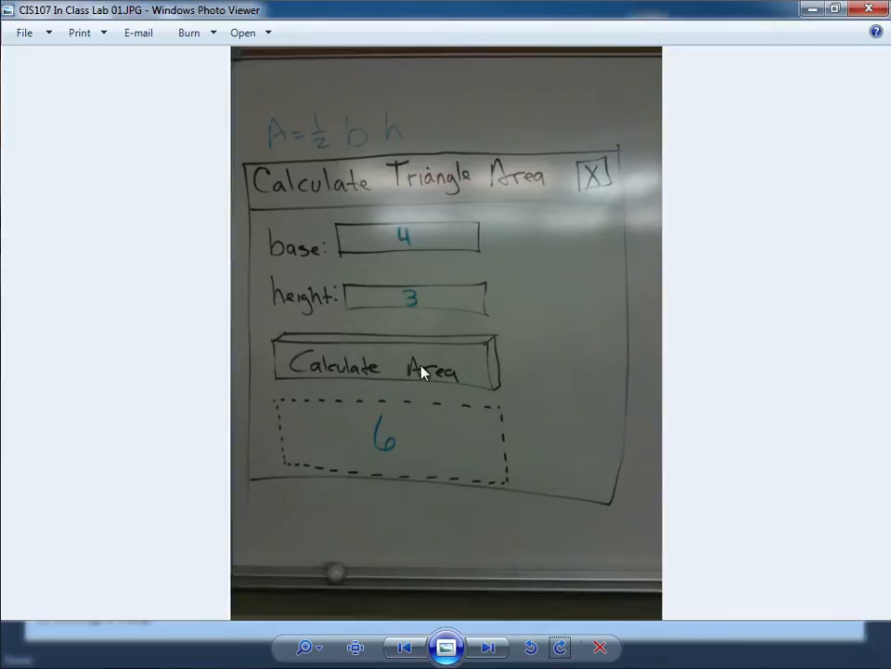
mouse_move(406, 461)
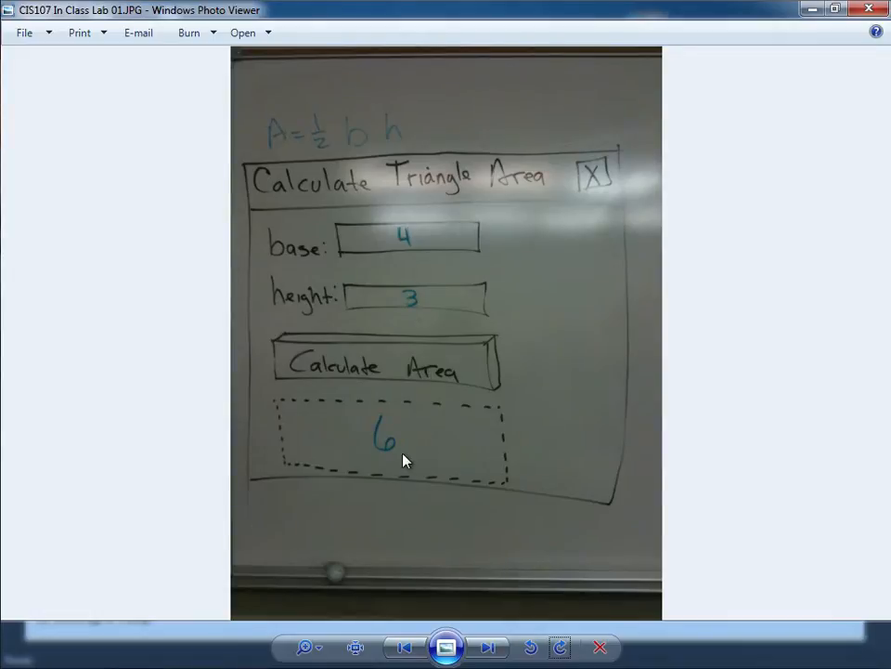
mouse_move(422, 318)
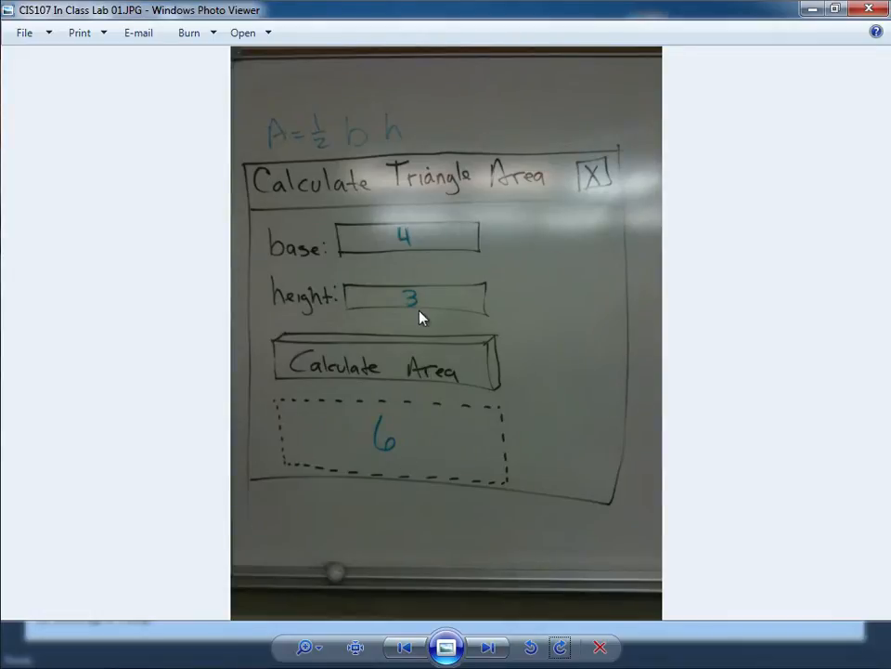
Start a new Visual Basic Windows Forms Application project and begin naming it 'Triangle Area Proj'.
key(alt+tab)
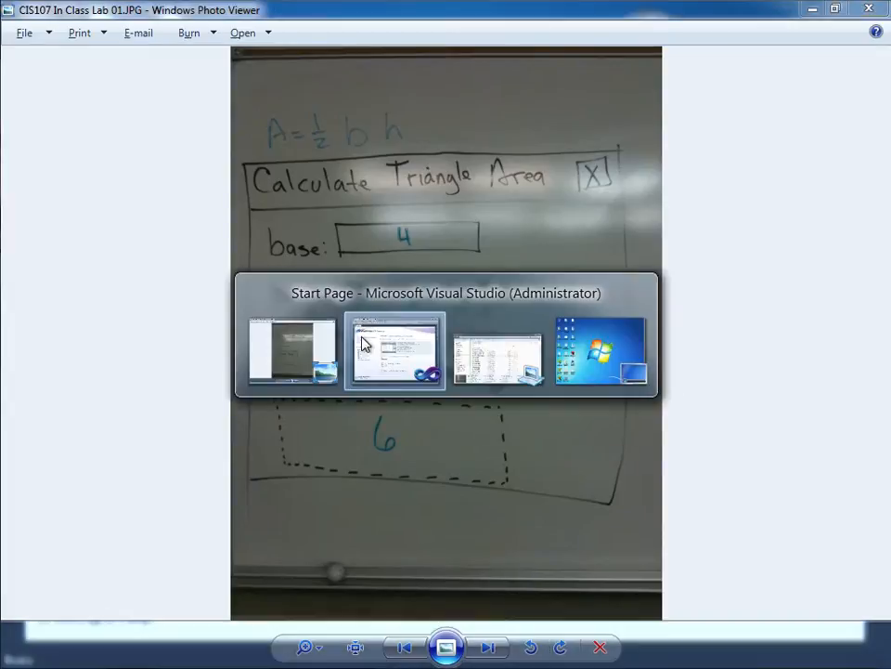
click(393, 351)
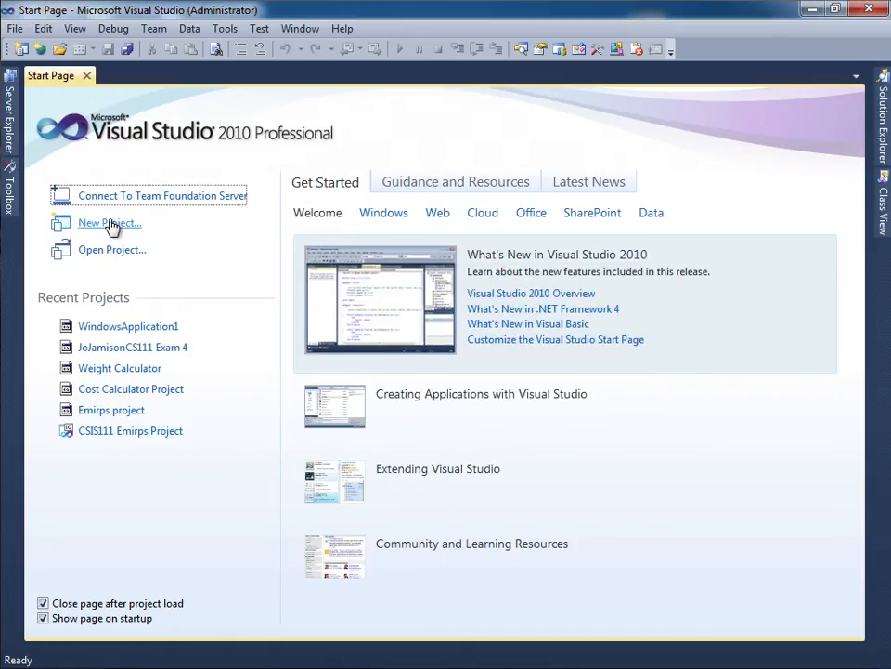
click(114, 223)
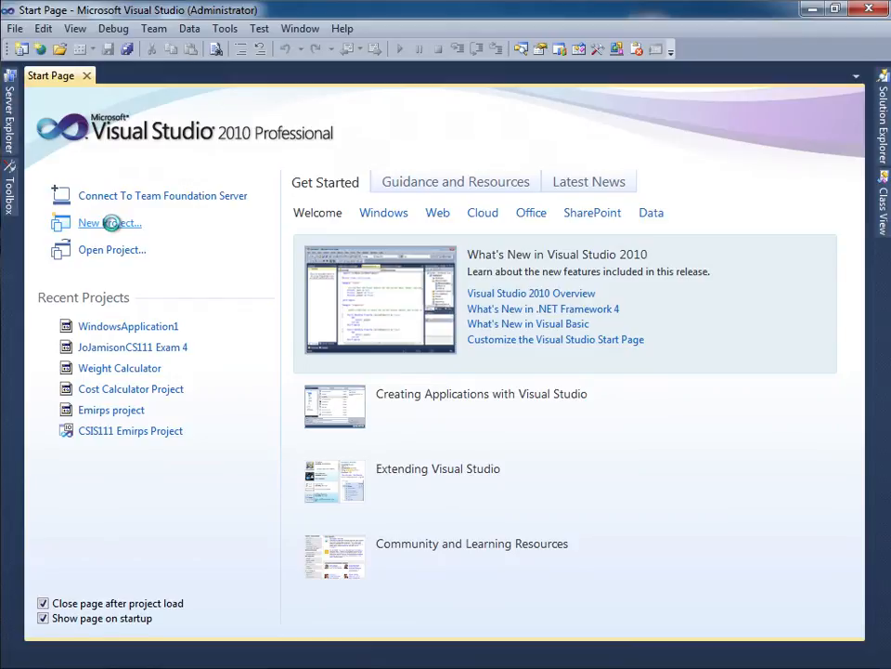
click(100, 222)
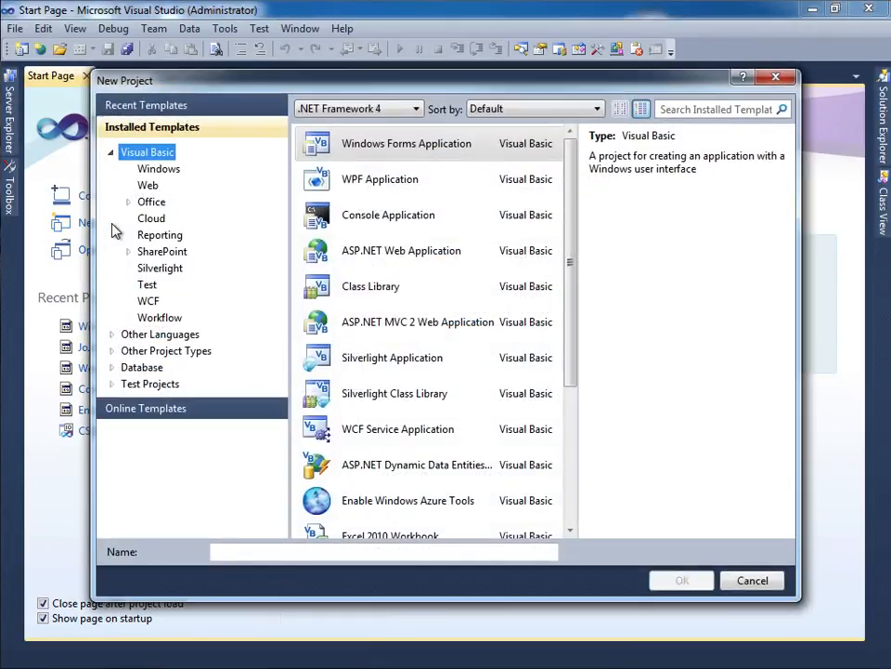
click(406, 143)
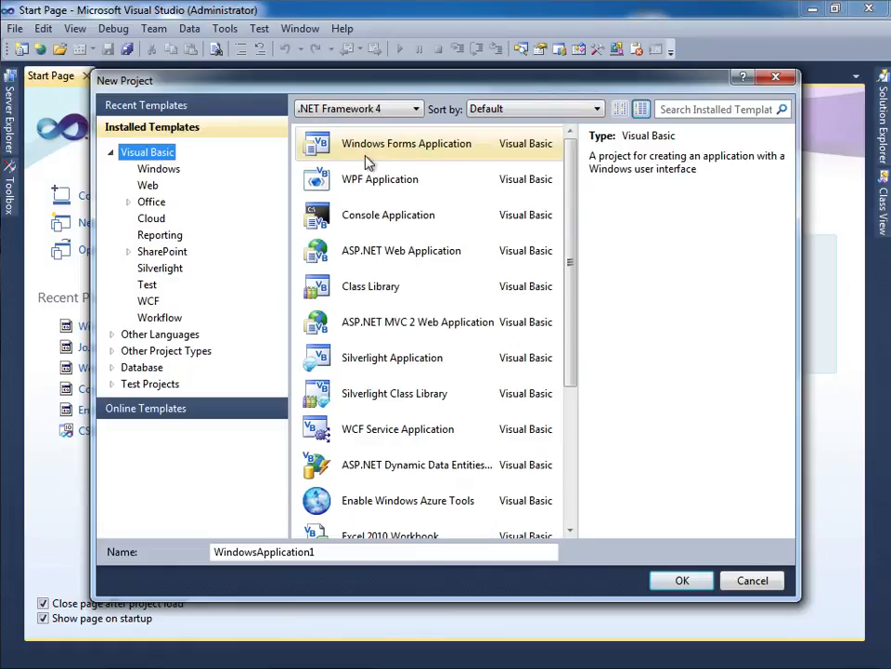
mouse_move(320, 506)
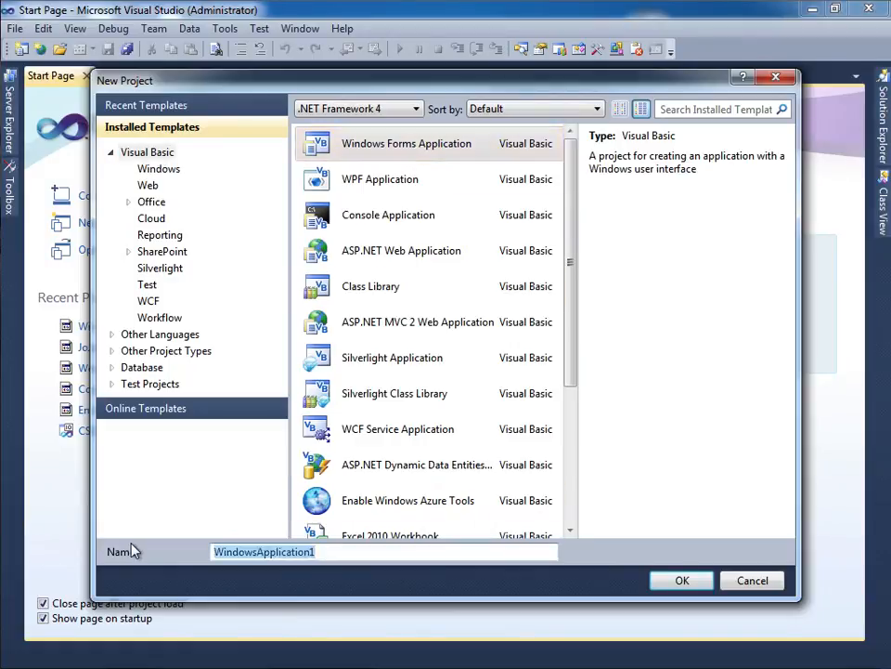
text(Triangle Area Proj)
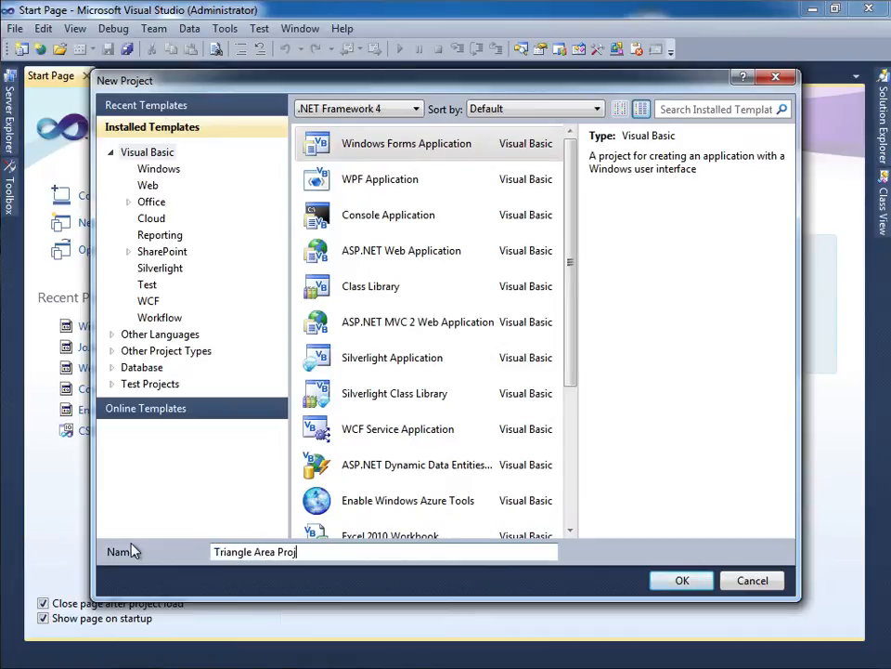
Create the Triangle Area project and add a button, a label and a text box to Form1.
click(682, 580)
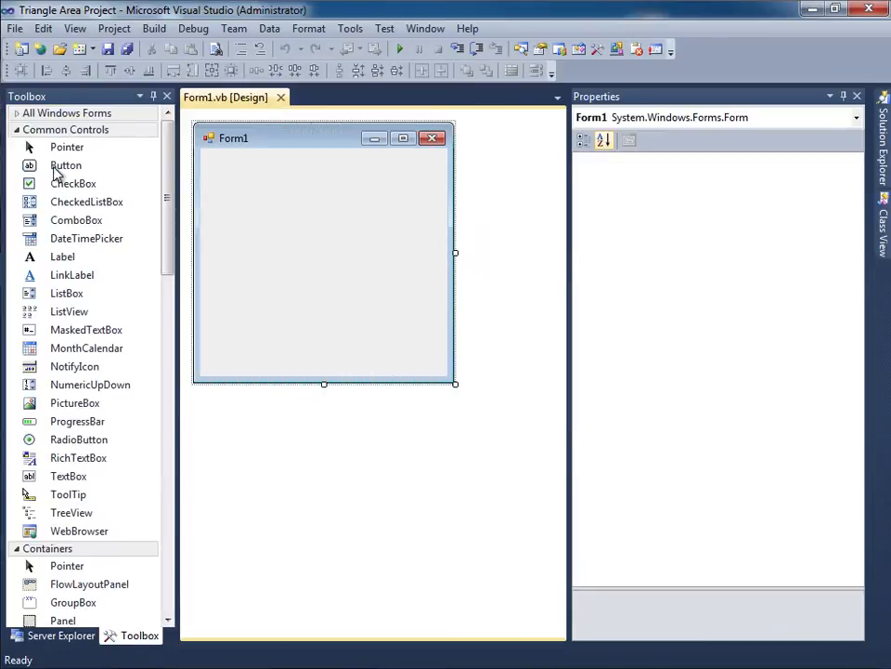
click(65, 165)
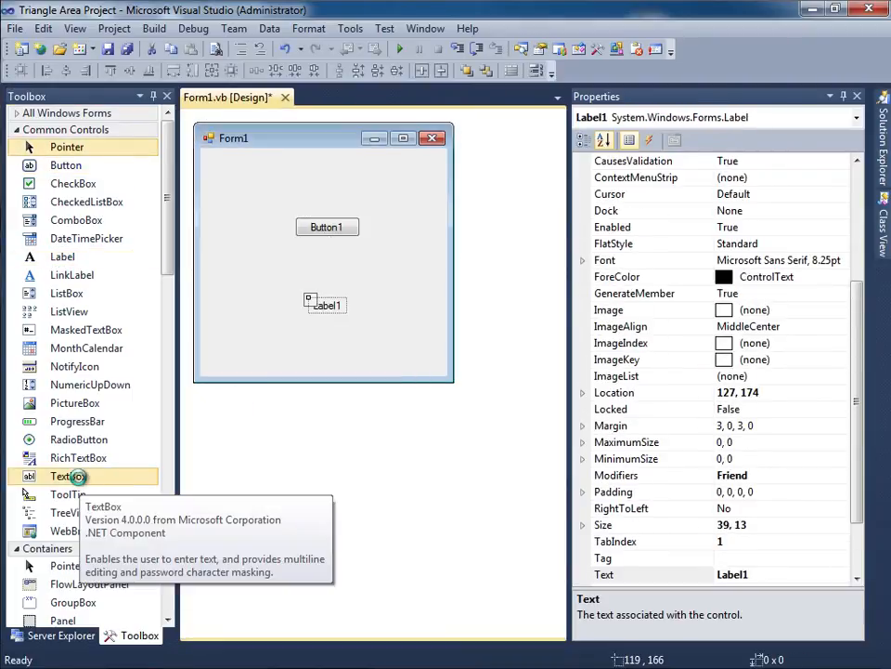
drag(68, 476, 305, 348)
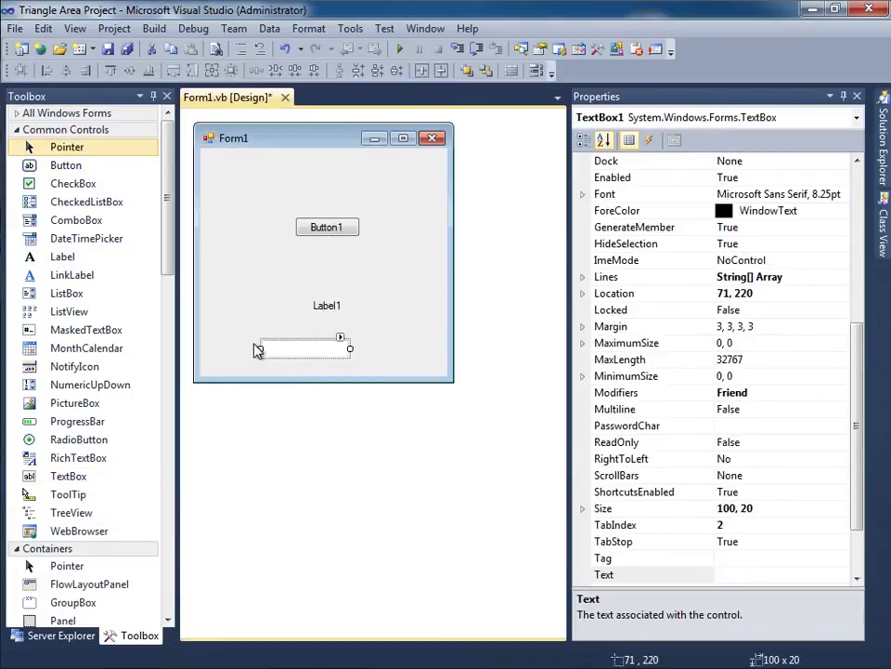
mouse_move(151, 96)
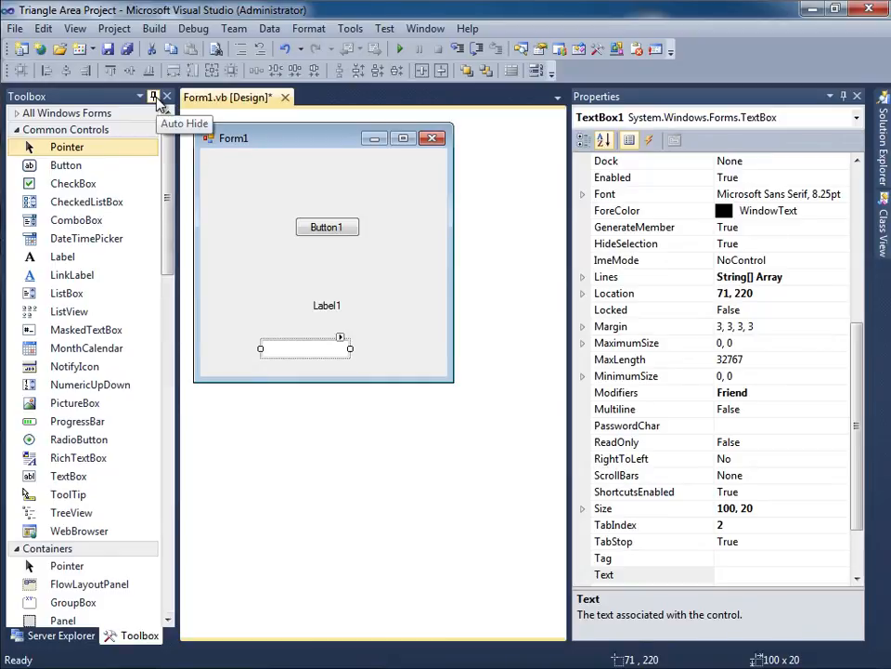
Hide the Toolbox and label the two input text boxes 'Base:' and 'Height:'.
click(151, 96)
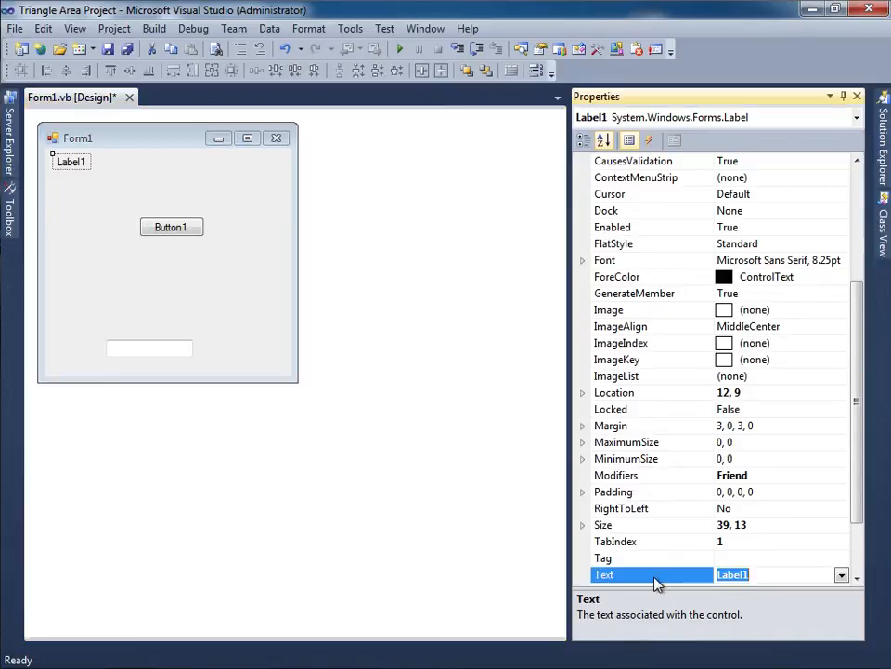
text(Base)
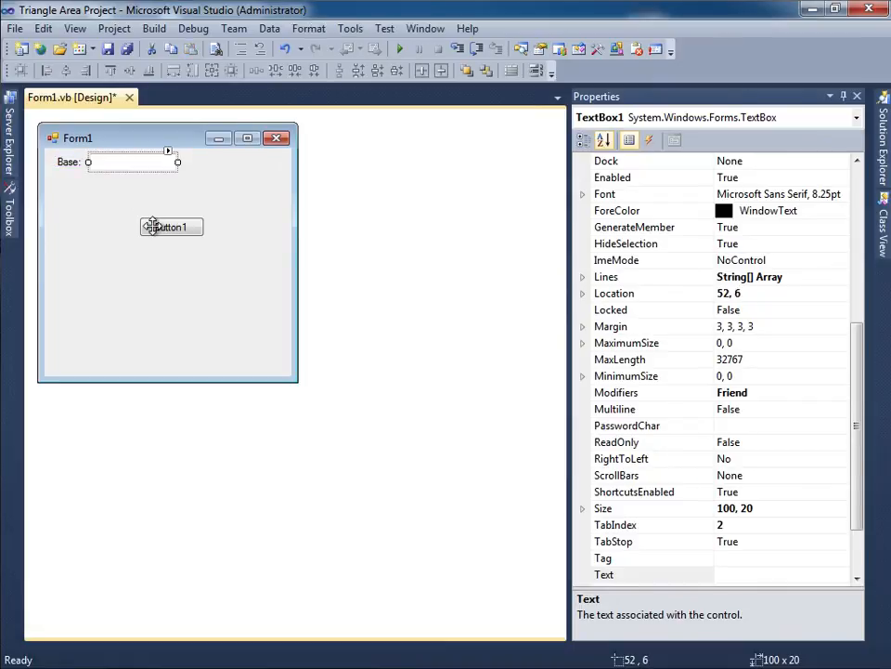
click(120, 202)
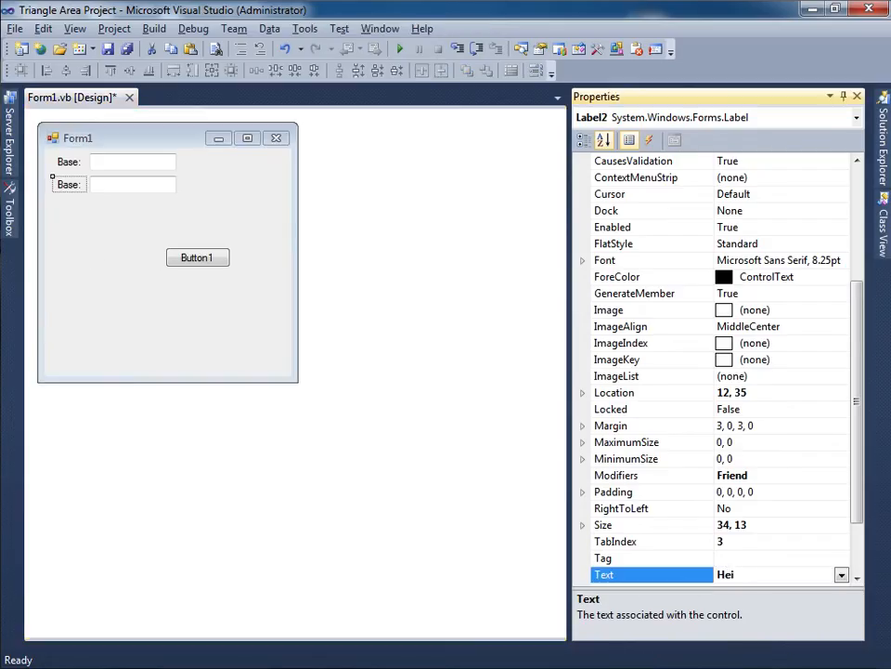
text(Height:)
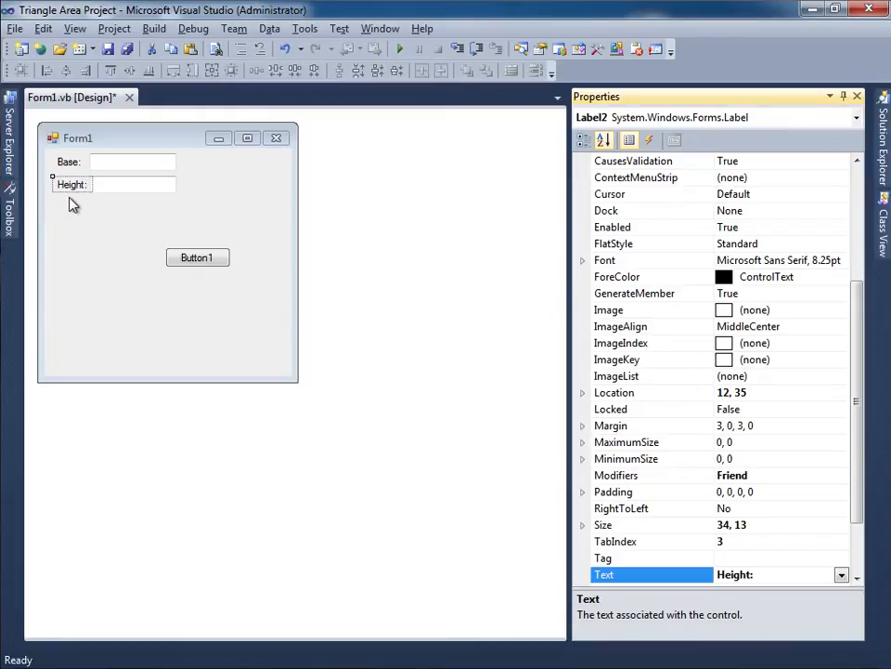
click(152, 184)
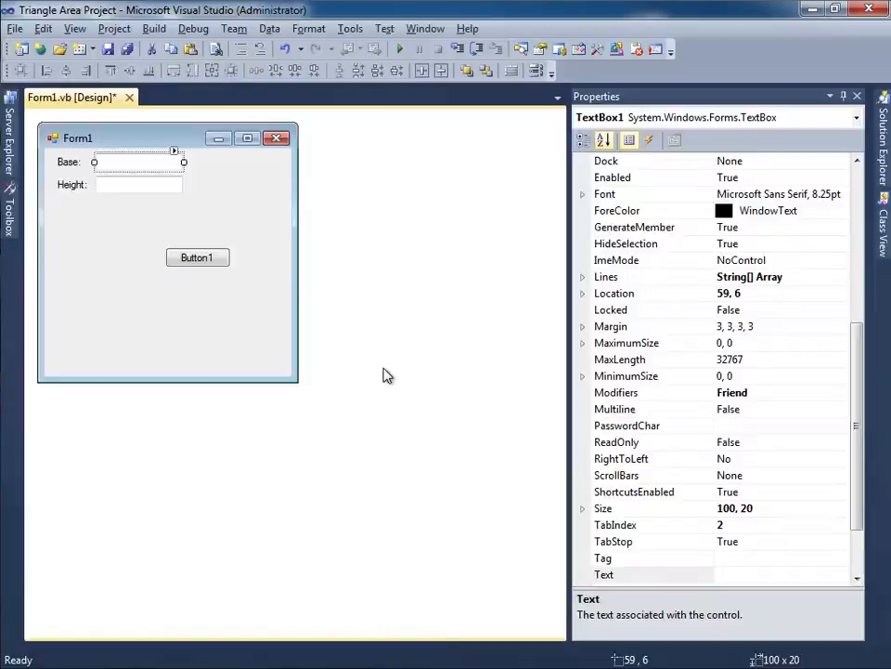
Move and widen Button1 beneath the Height box and caption it 'Calculate Area'.
drag(197, 257, 158, 208)
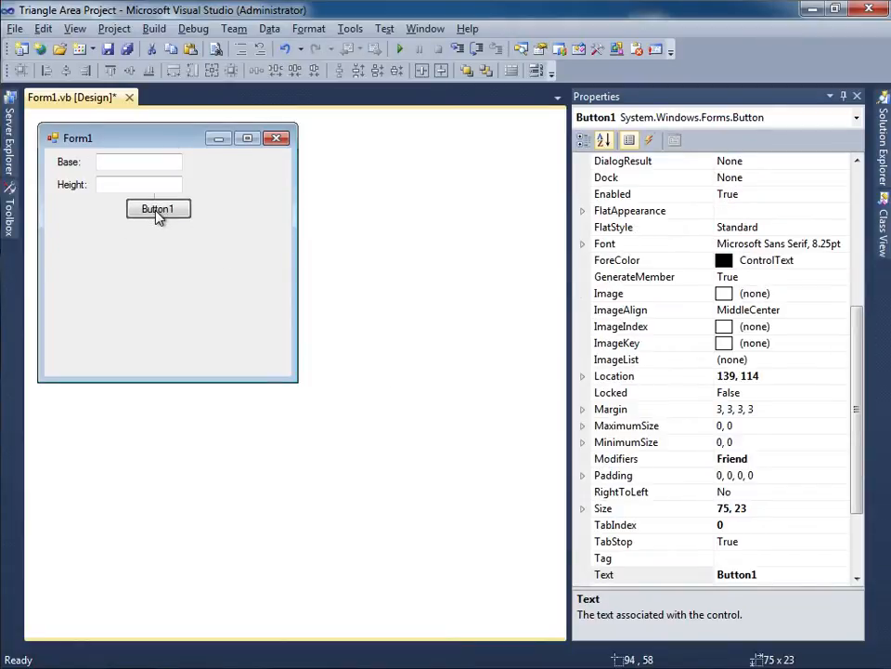
drag(158, 218, 107, 233)
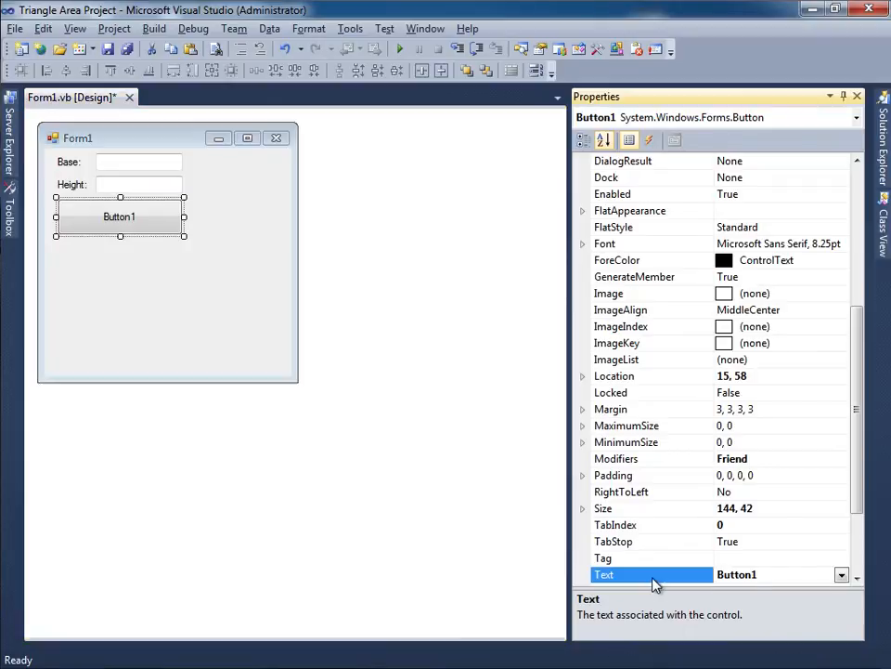
text(Cal)
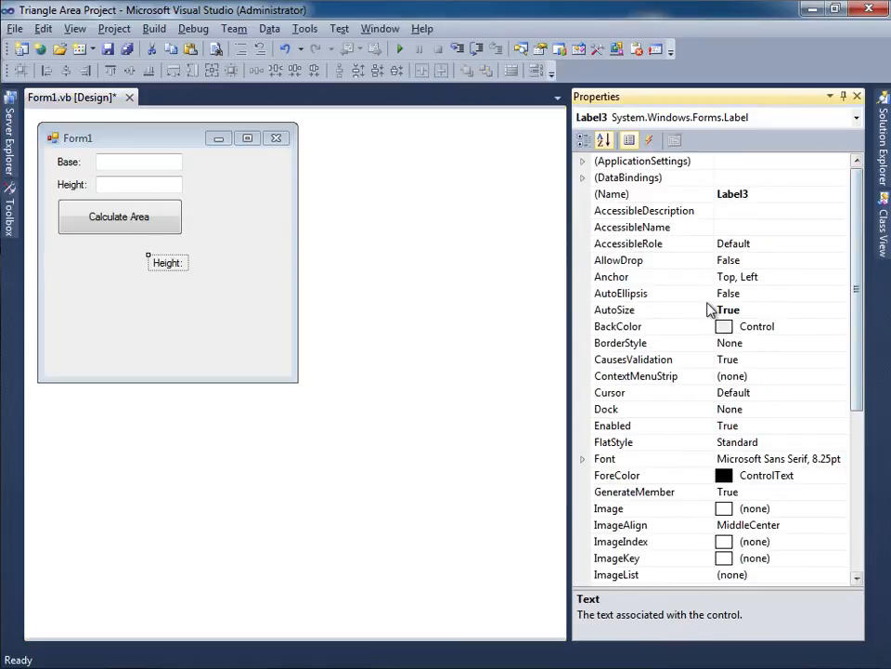
Set the result label to AutoSize False, Fixed3D border, MiddleCenter alignment, then shrink the form.
click(614, 309)
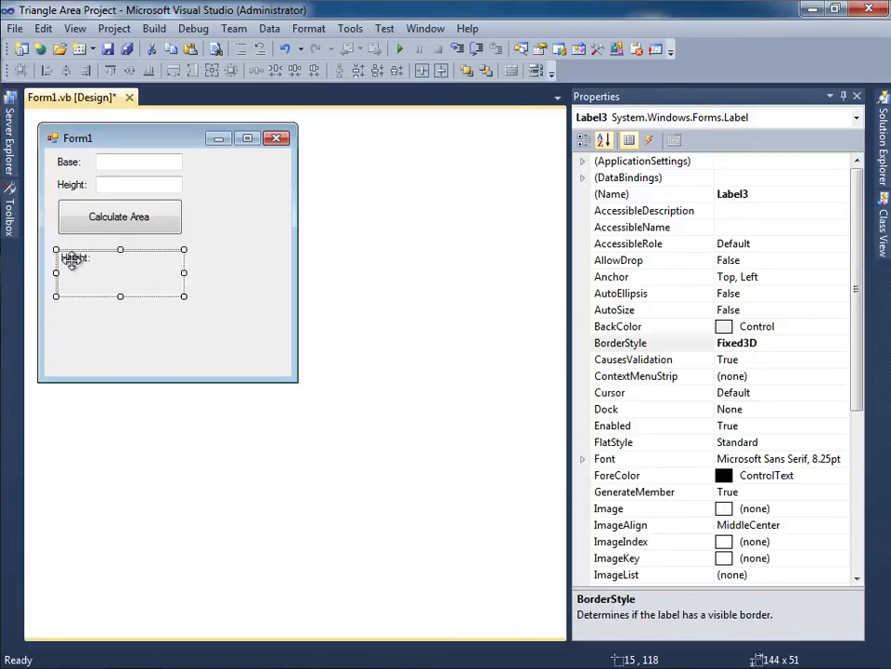
scroll(down, 3)
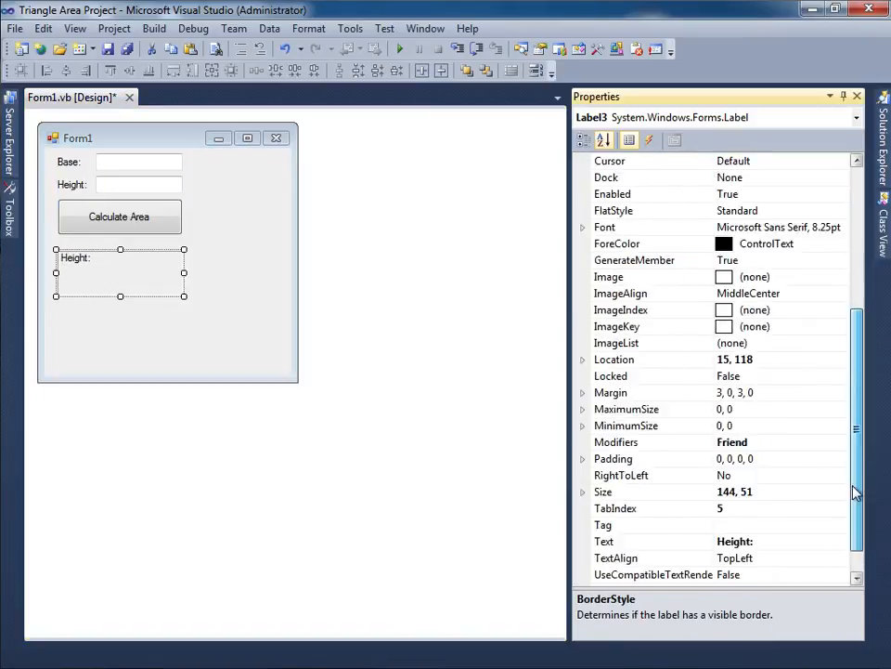
click(616, 508)
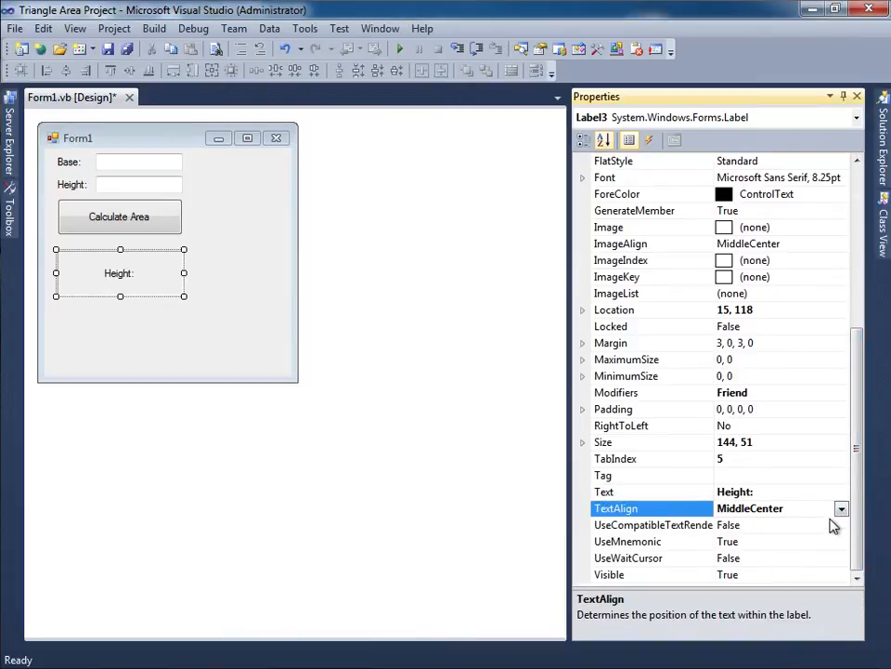
click(842, 508)
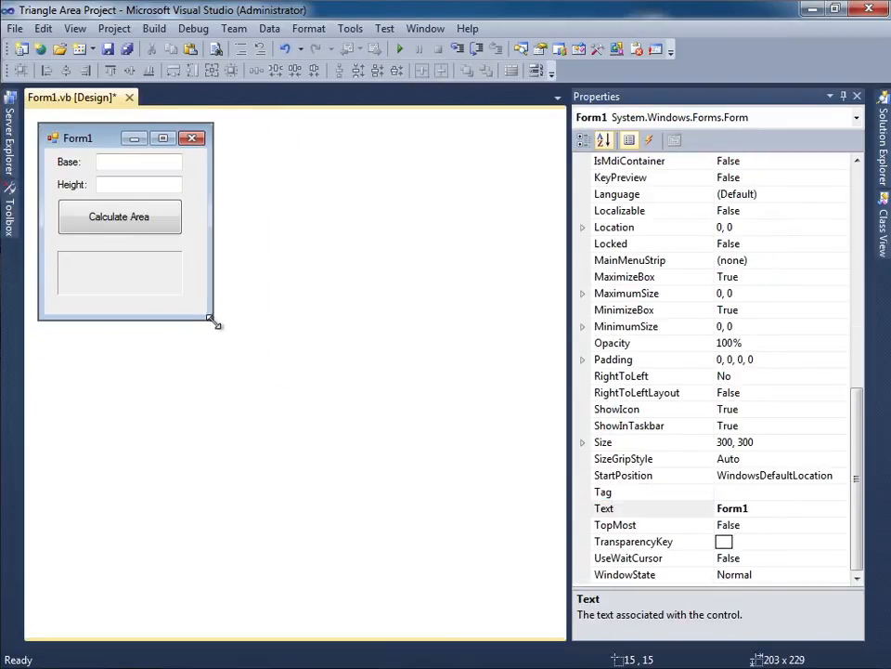
drag(214, 321, 203, 314)
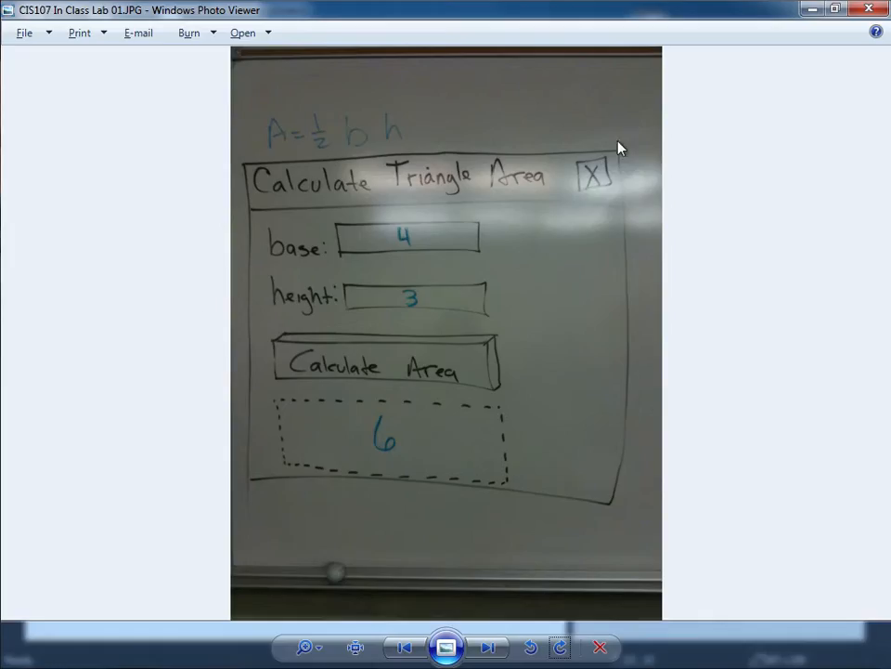
mouse_move(570, 183)
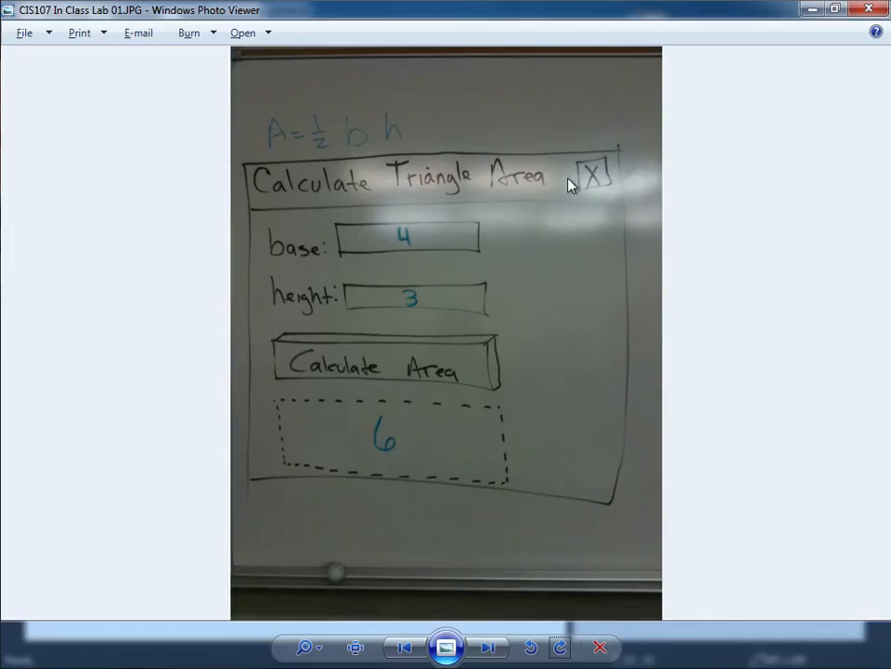
mouse_move(213, 208)
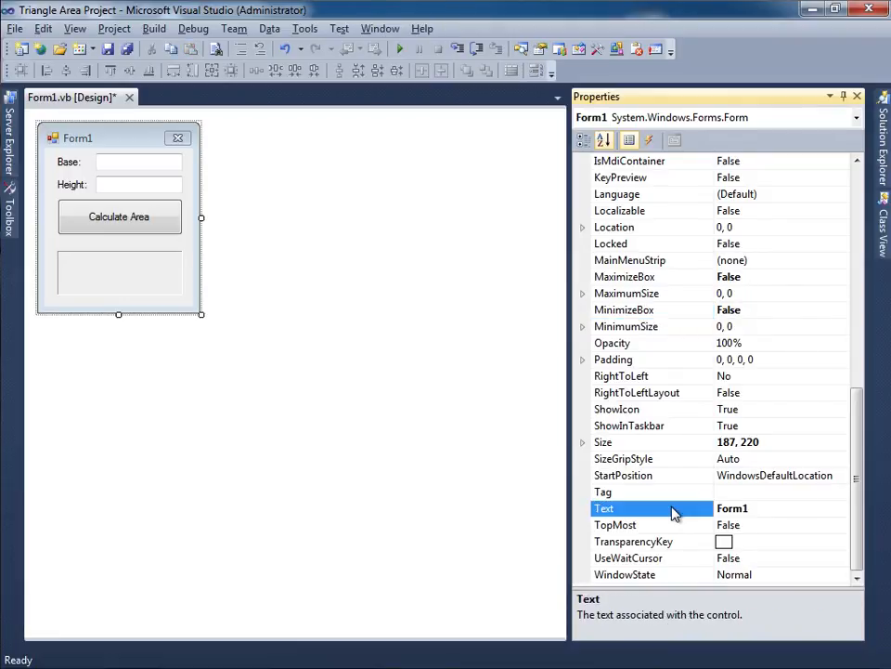
Set Form1's Text property to 'Calc Triangle Area'.
text(Calculat)
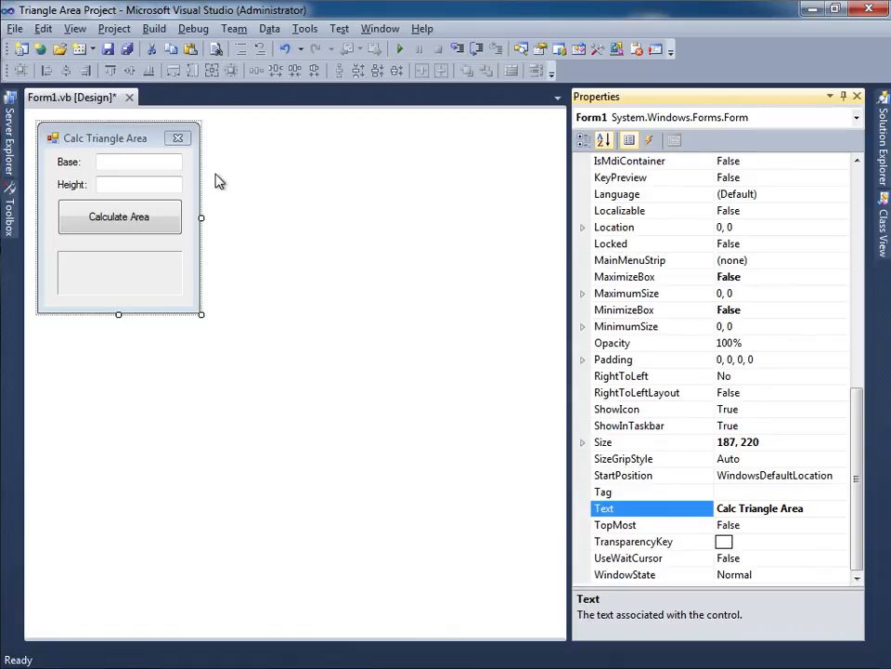
mouse_move(188, 202)
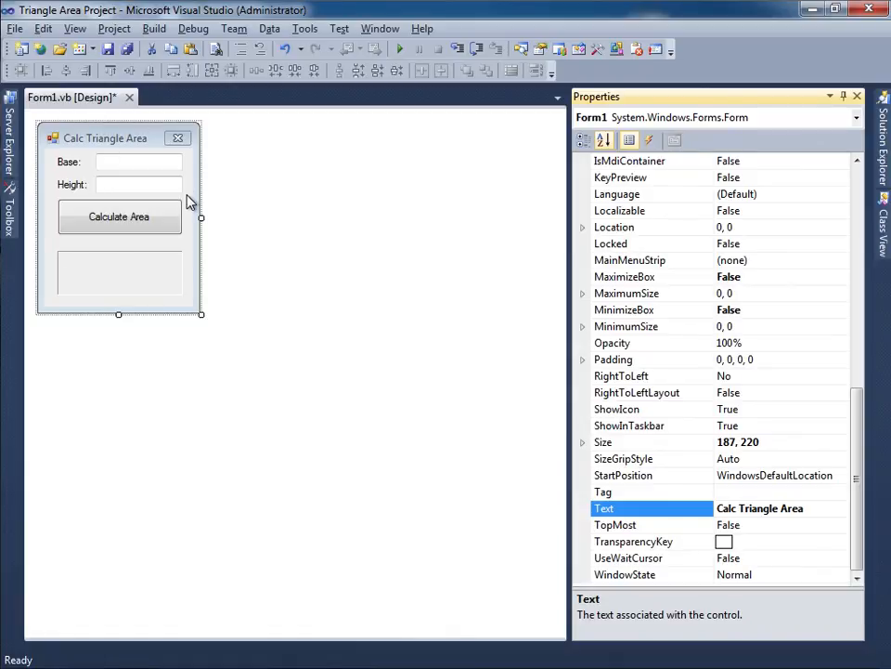
Name the controls txtBase, txtHeight and btnCalculateArea, and begin naming the label lblResult.
click(140, 161)
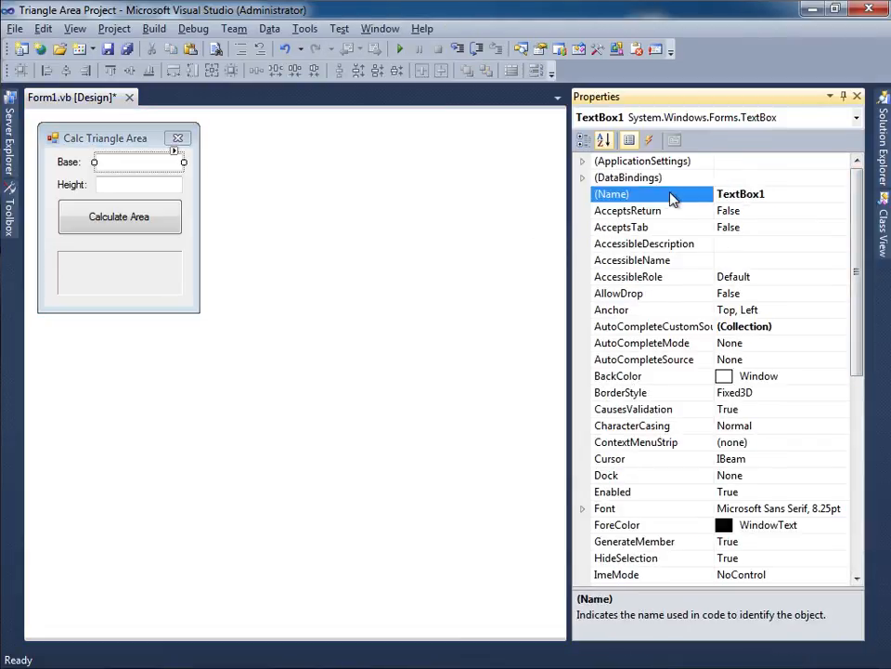
text(txtB)
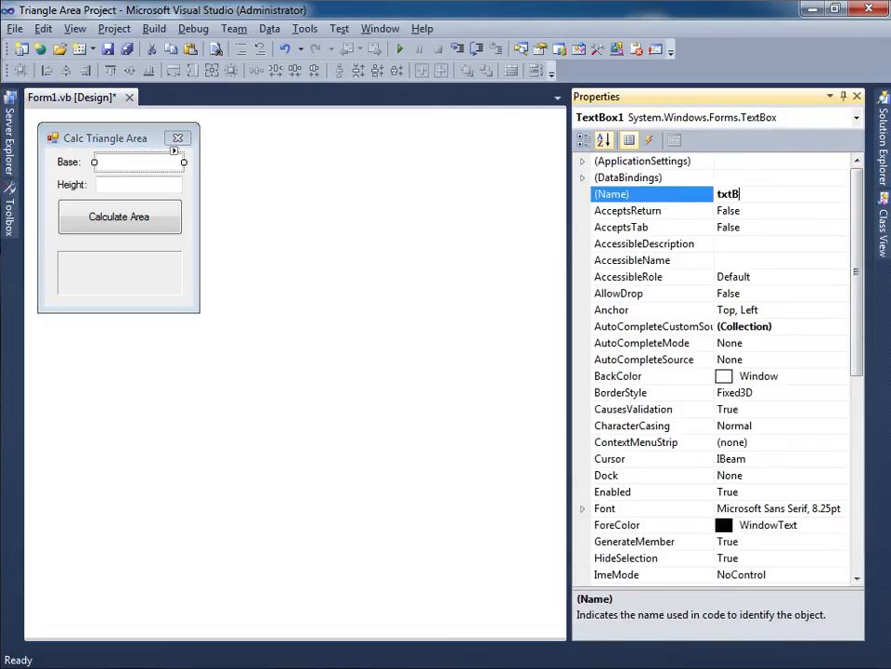
click(139, 185)
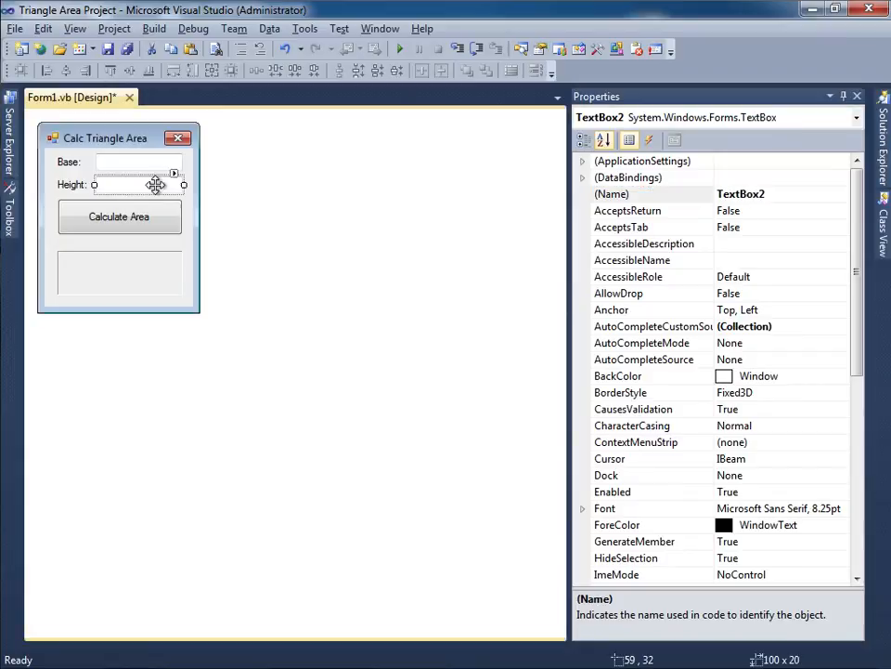
text(txtHeight)
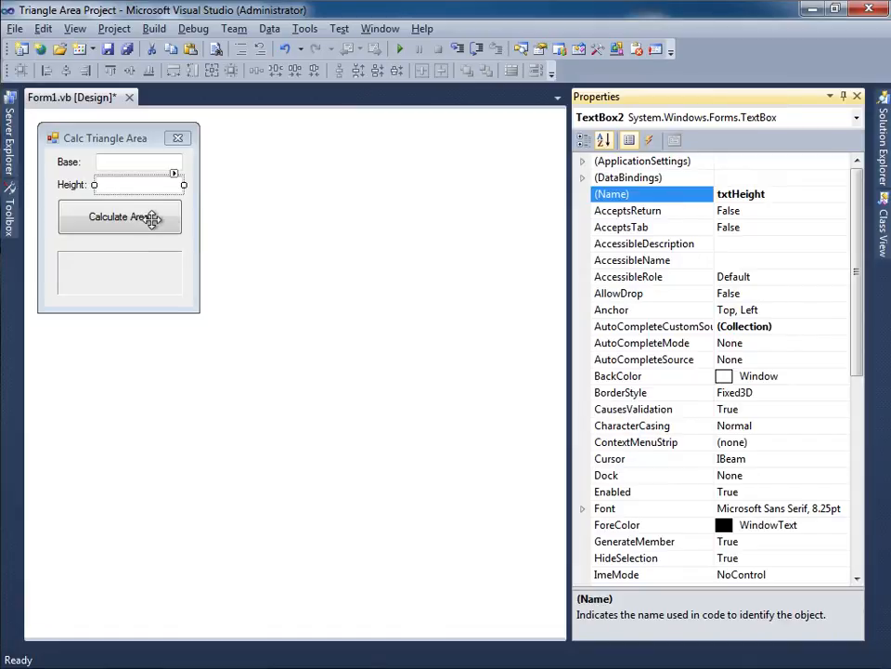
click(119, 216)
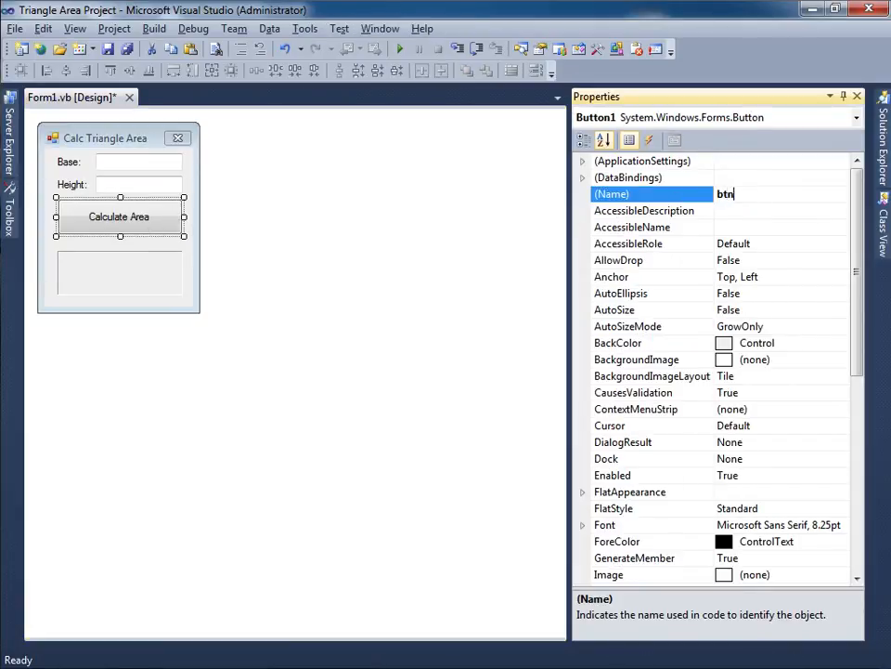
text(CalculateArea)
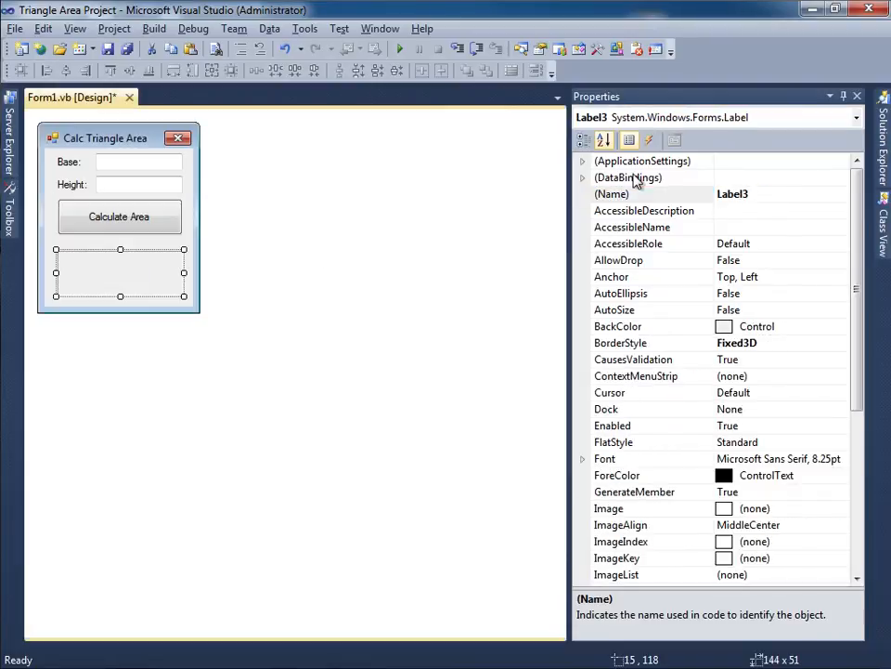
text(lblRe)
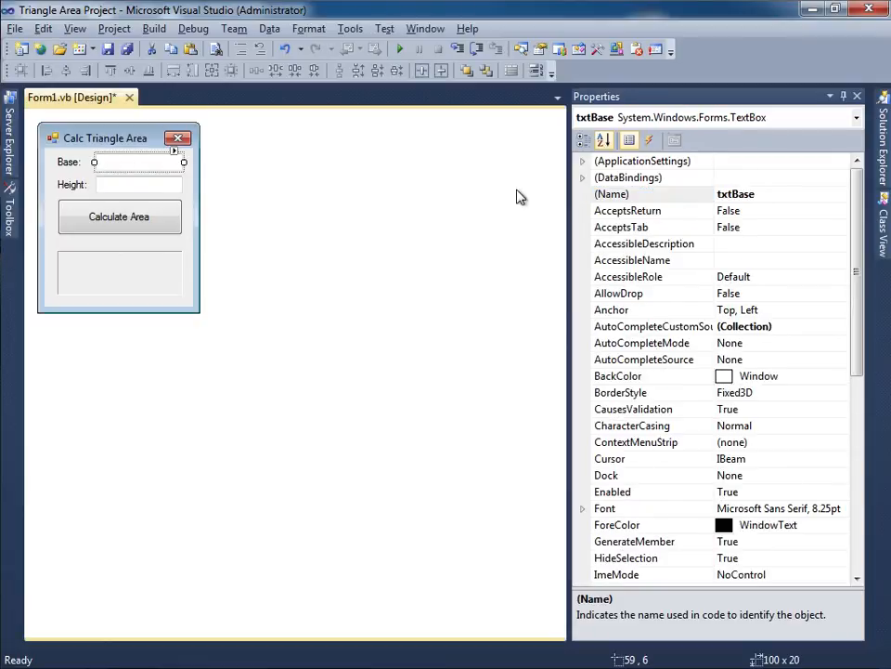
mouse_move(205, 204)
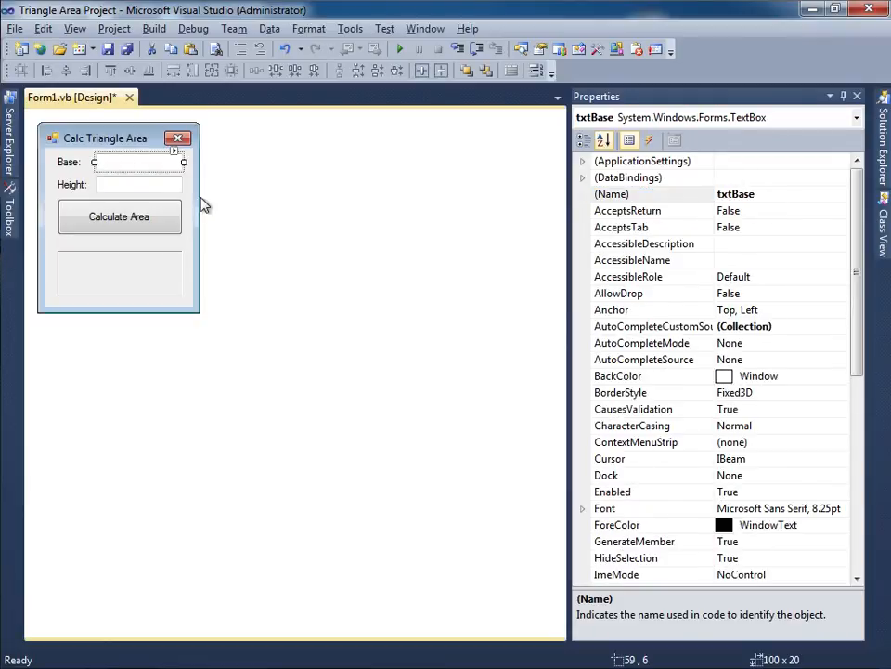
click(119, 216)
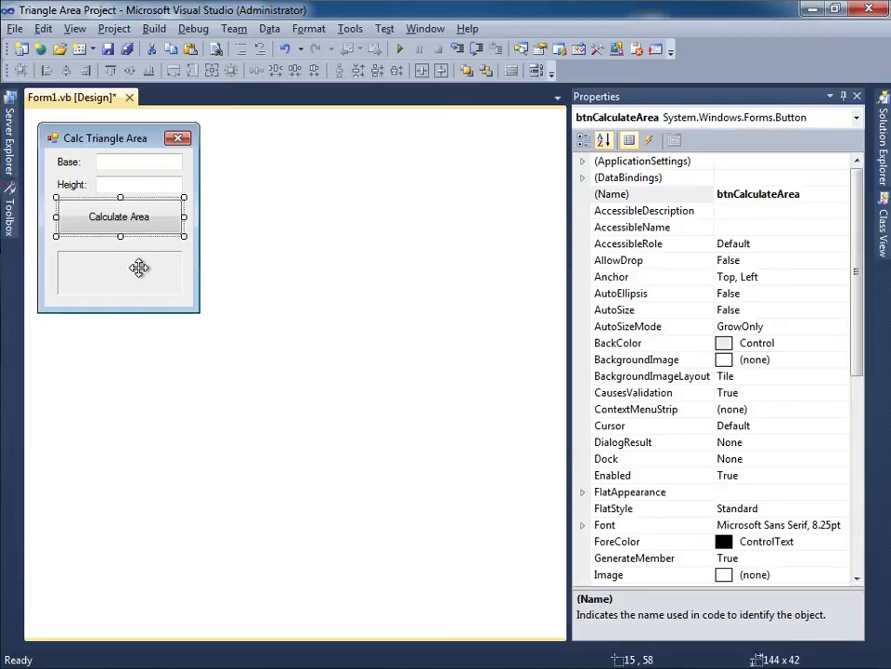
click(119, 272)
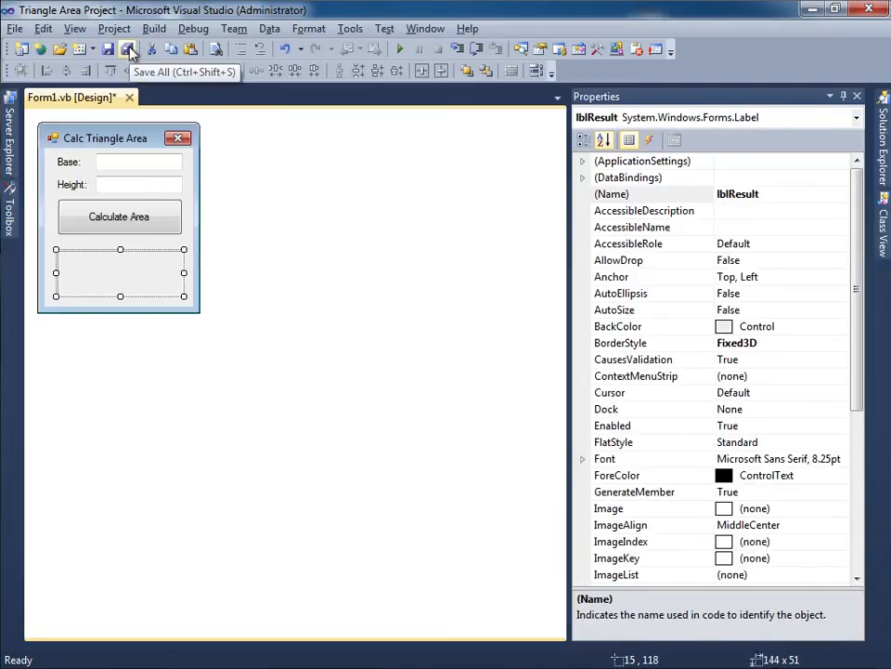
Save all project files to the Projects folder, keeping the current name and location.
click(132, 48)
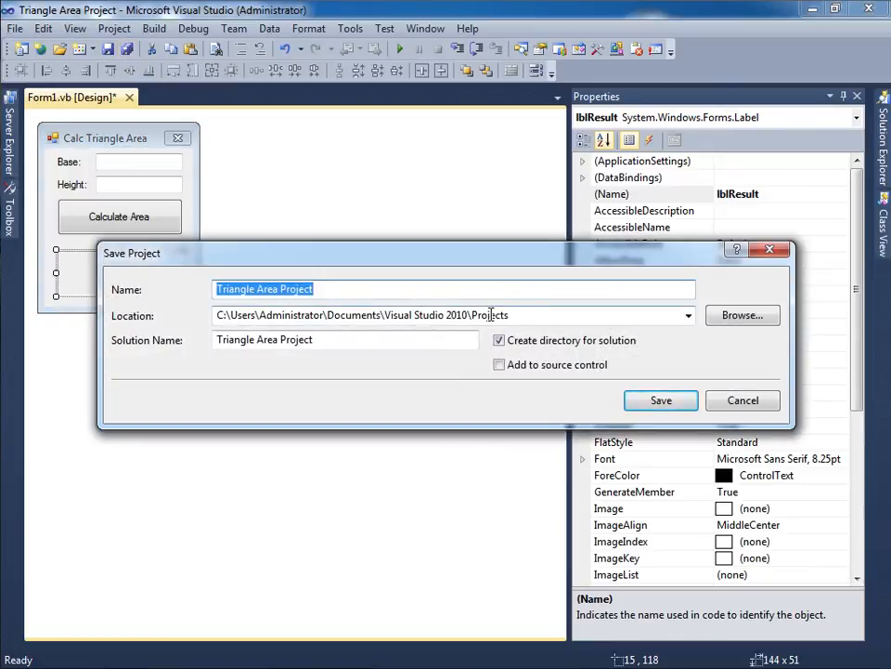
click(661, 400)
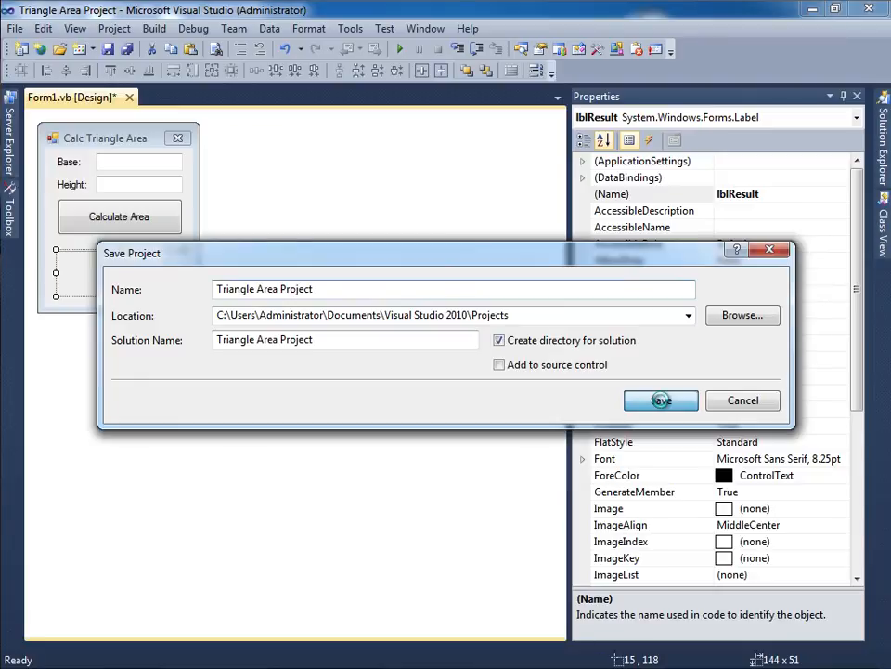
click(660, 400)
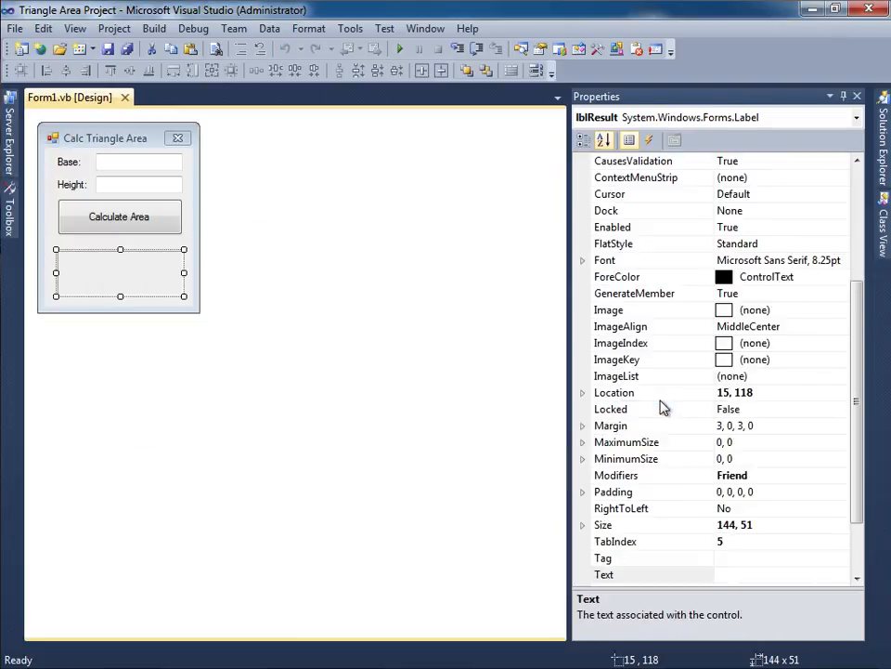
click(119, 216)
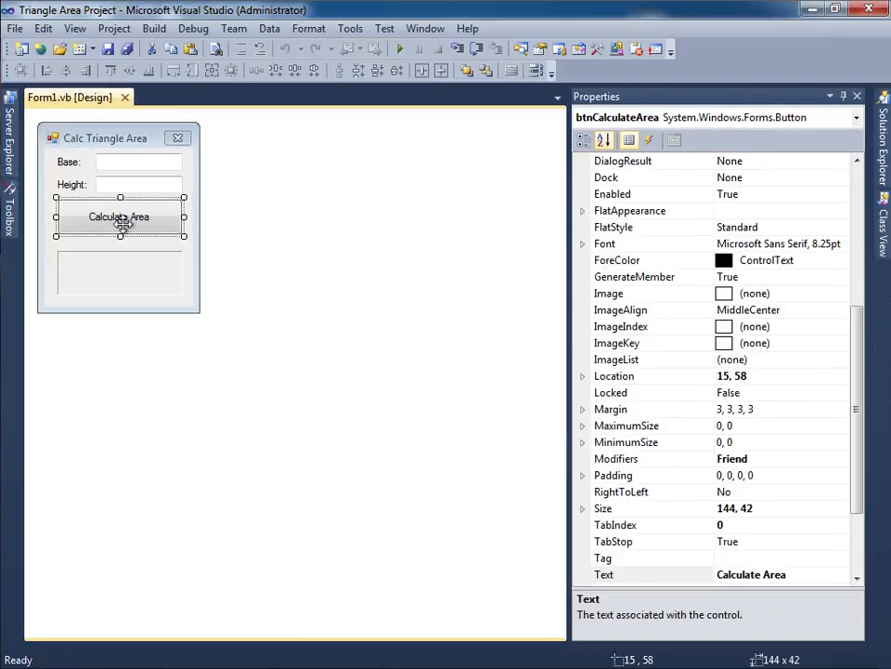
Create the btnCalculateArea click handler with comments 'declarations, 'get user input, 'calculation, 'output.
double_click(119, 217)
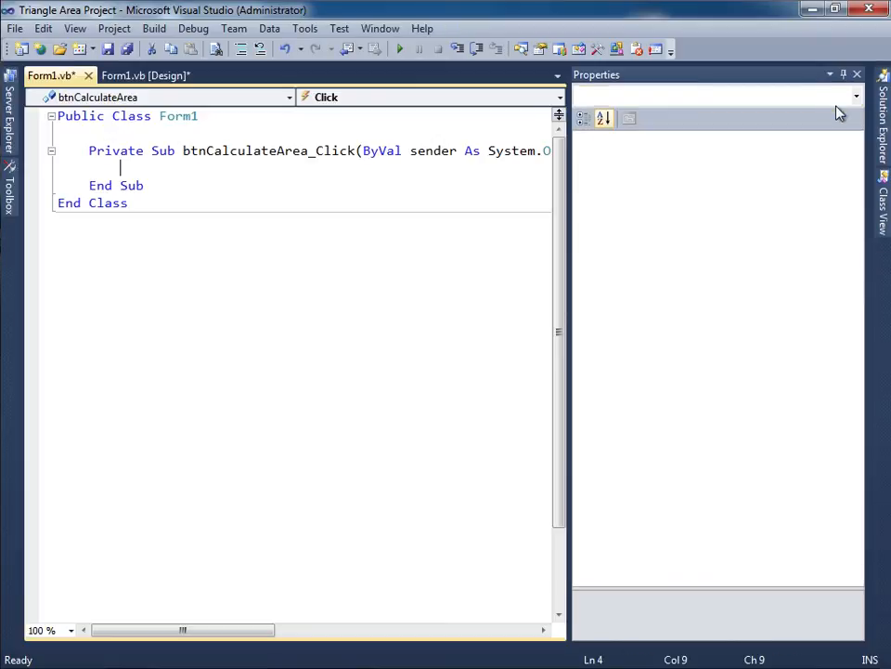
click(857, 73)
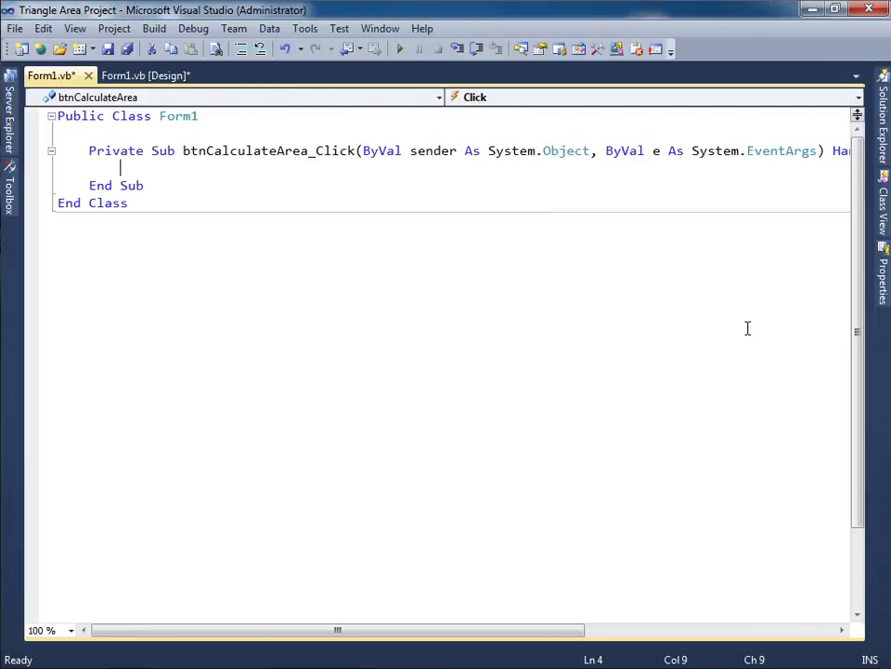
text('de)
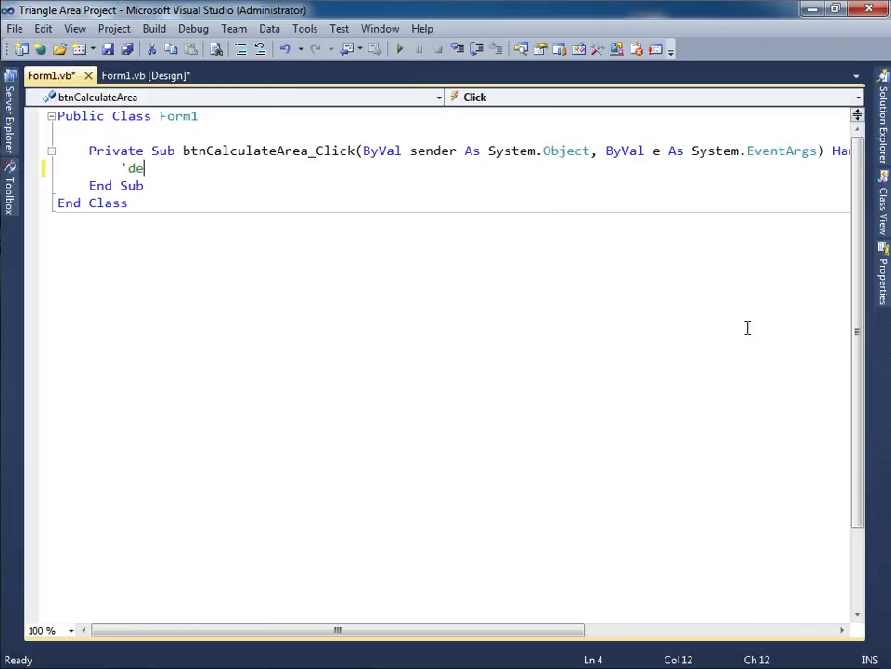
text(clarat)
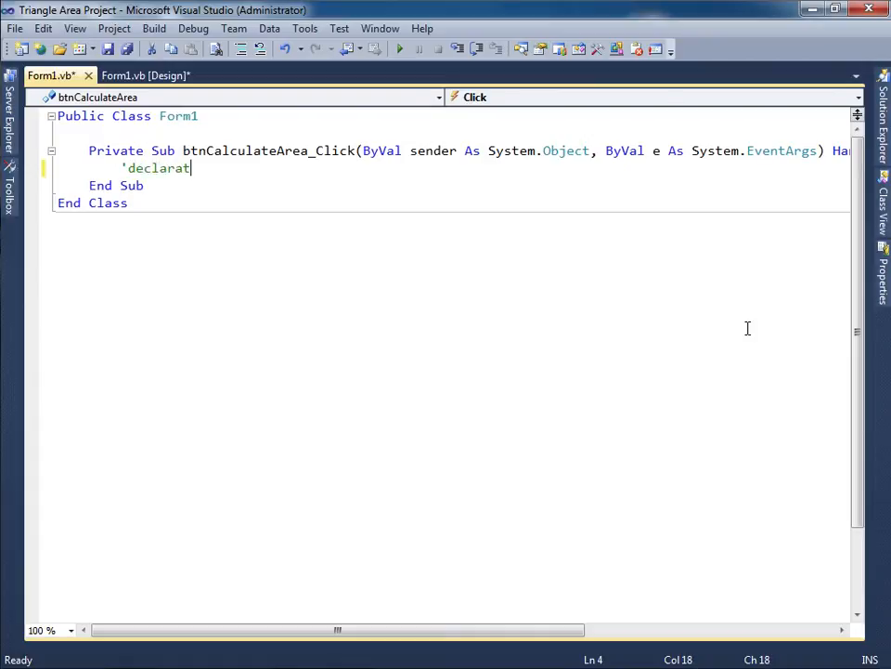
text(ions)
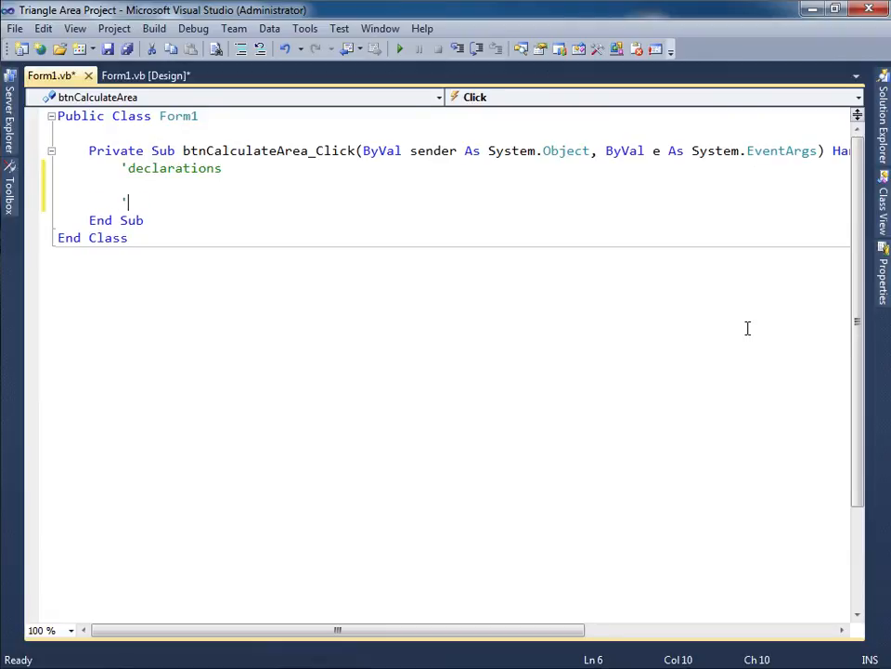
text('get user input)
text('calc)
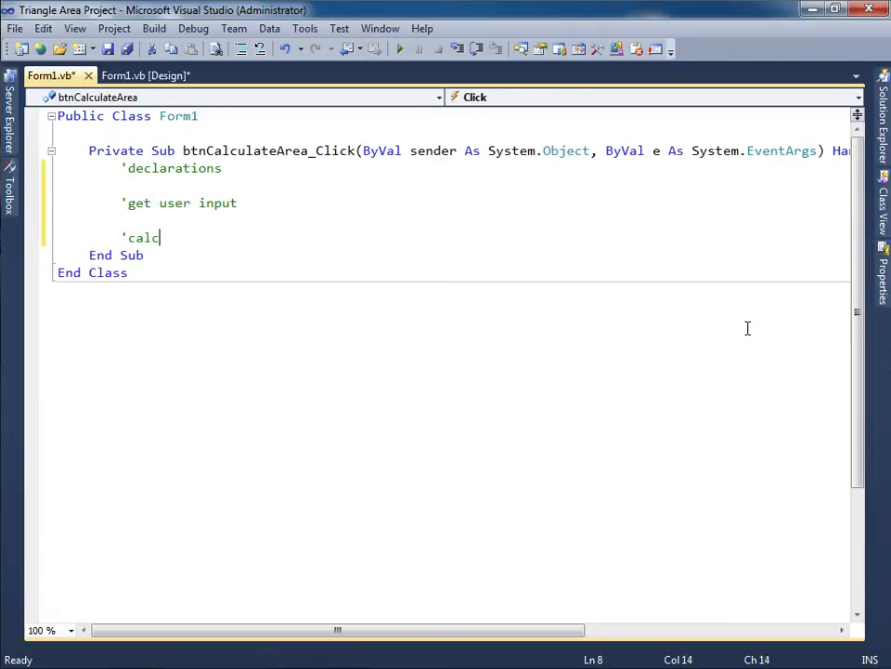
text(ua)
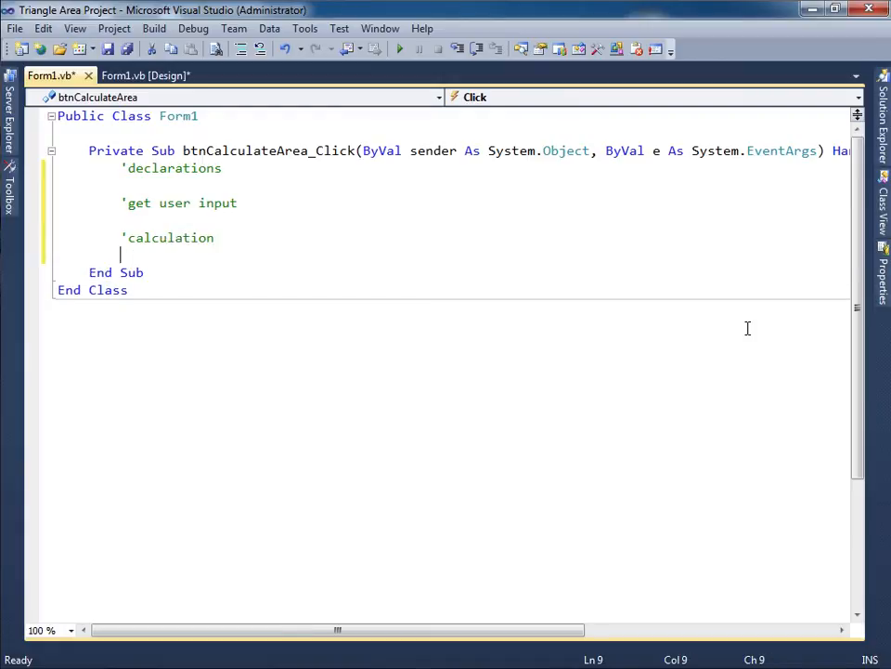
text('output)
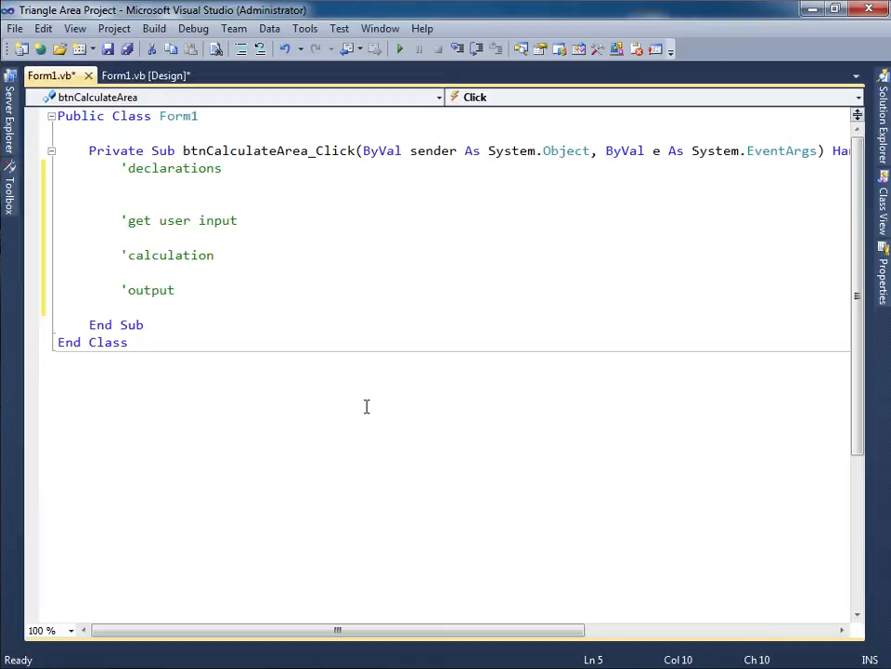
Enter Dim base As Double, Dim height As Double and Dim output As String = "".
text(Dim base As)
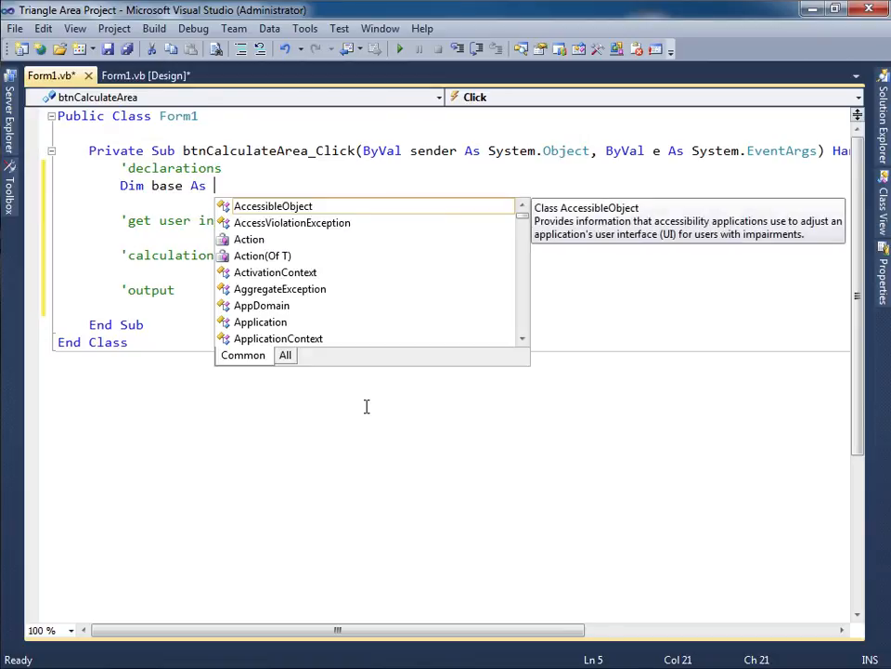
text(d)
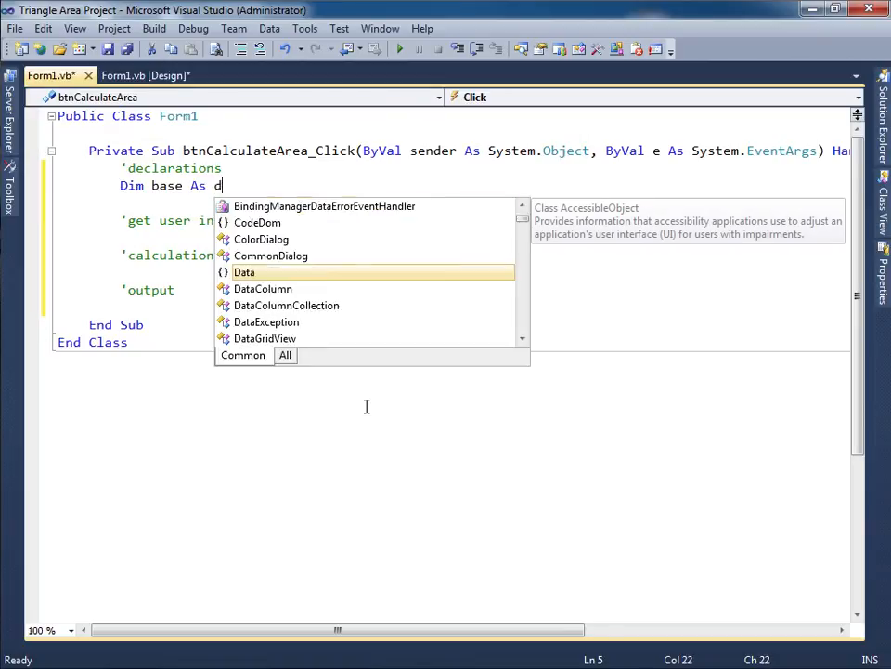
text(ouble)
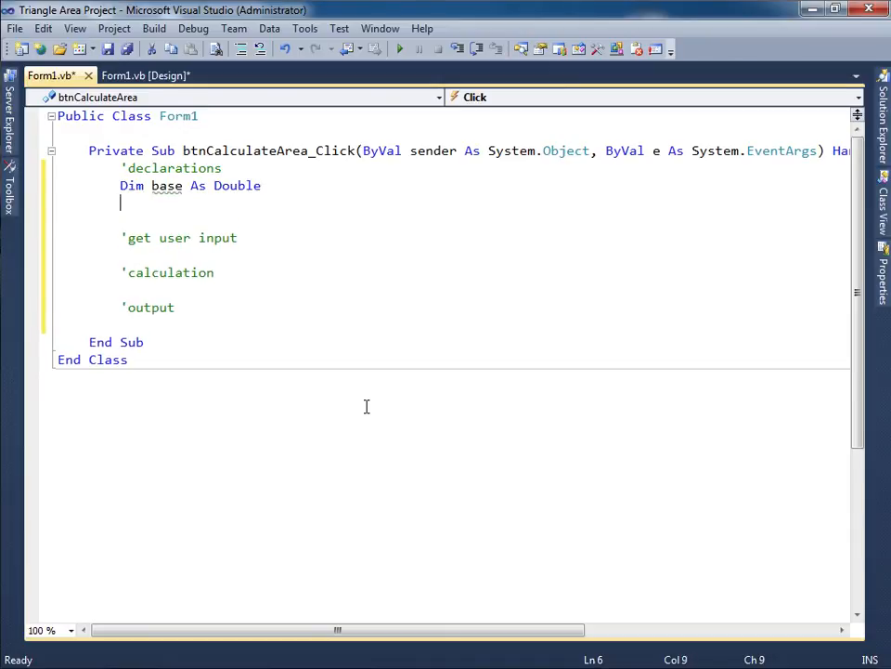
text(Dim height a)
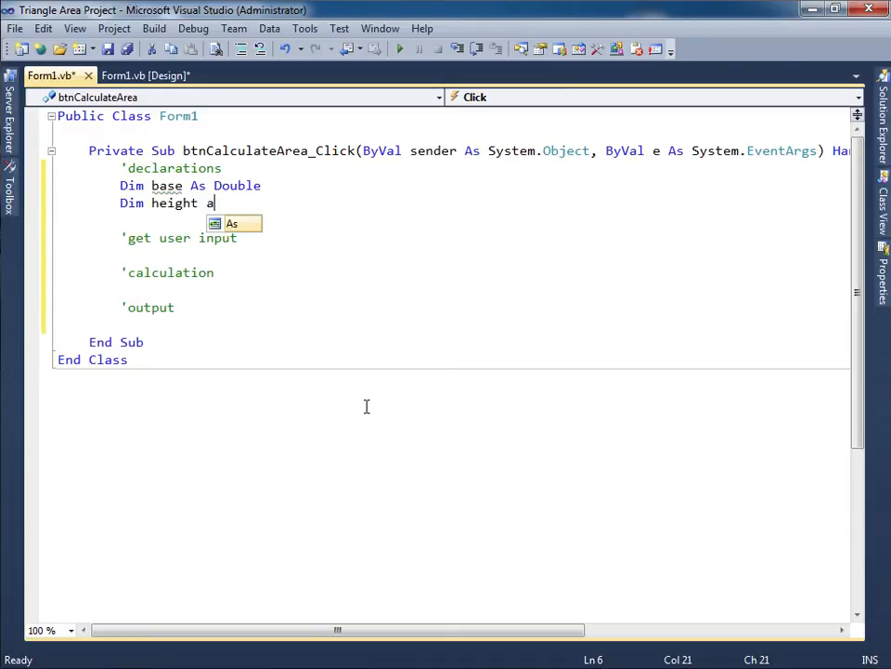
text(s Double)
text(Dim o)
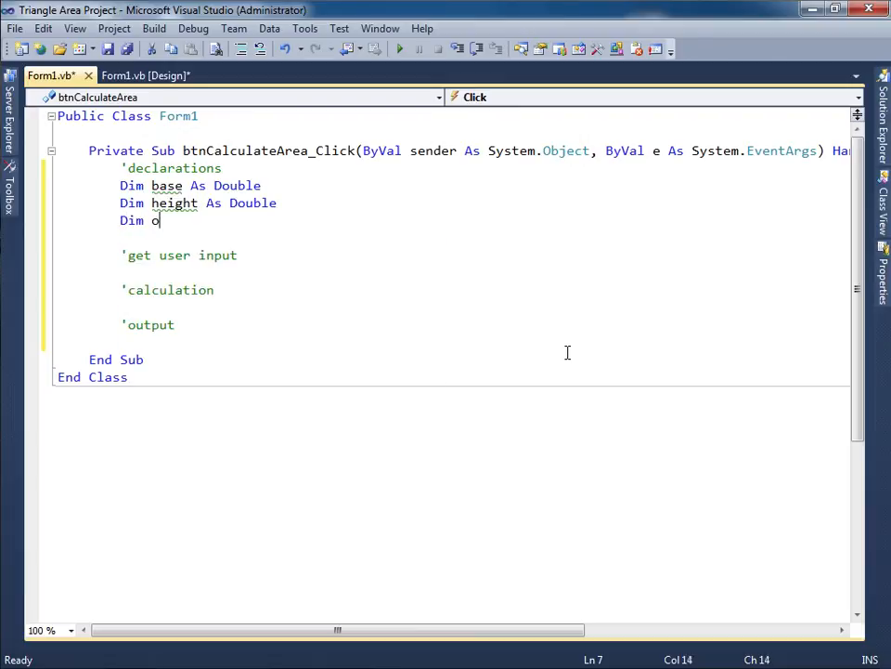
text(utput As)
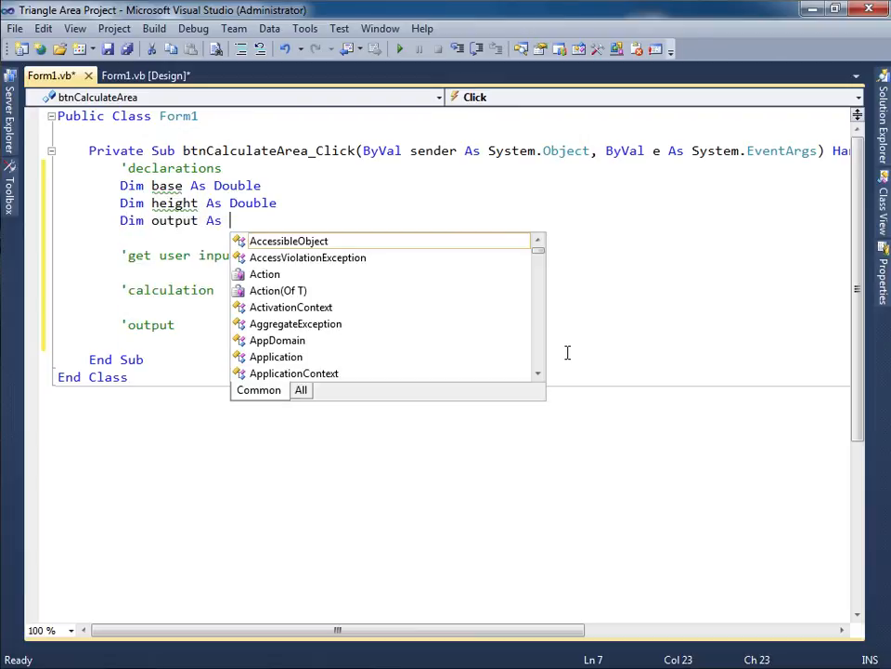
text(String)
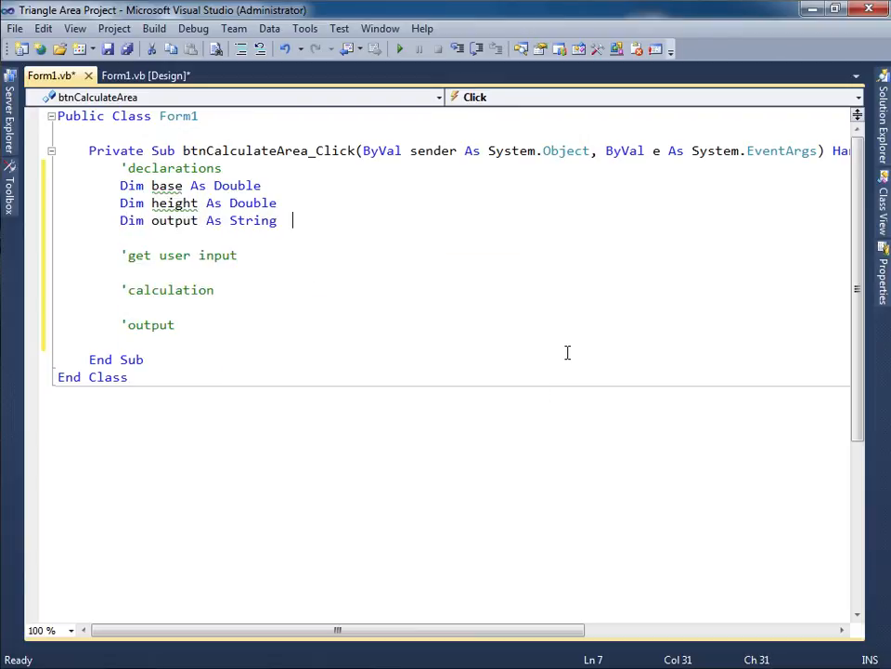
text(= "")
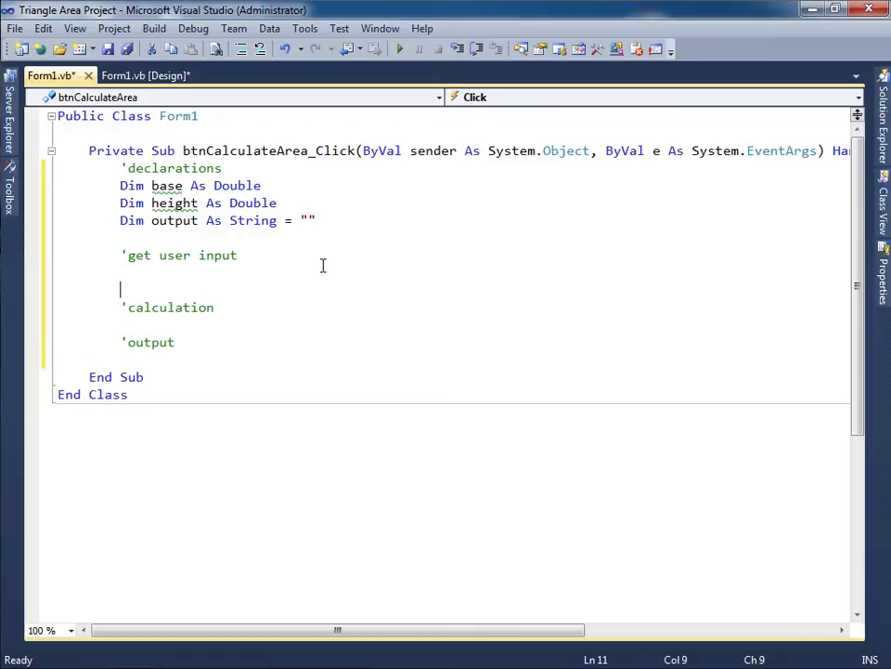
Set base = Convert.ToDouble(txtBase.Text) and height = Convert.ToDouble(txtHeight.Text).
text(base)
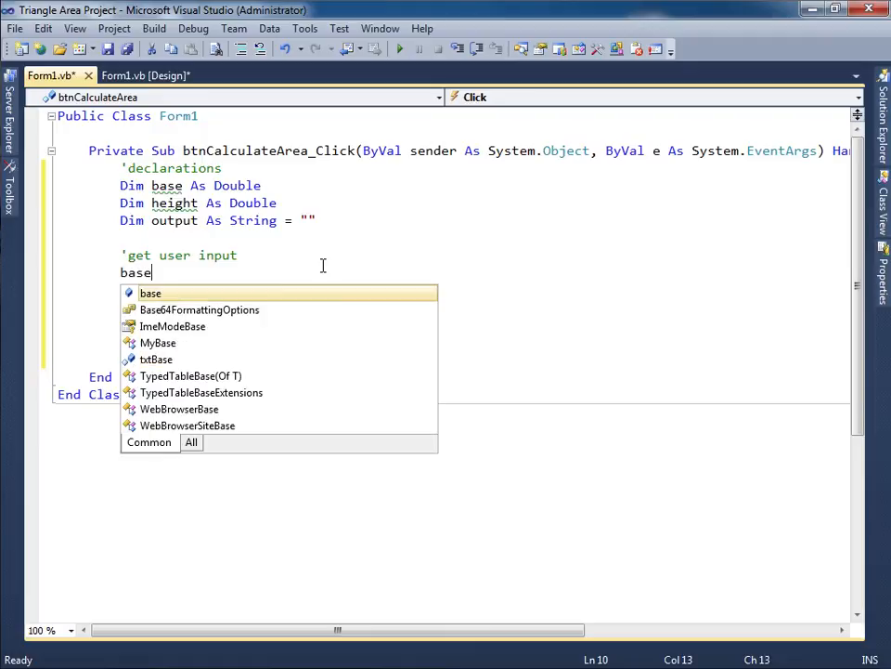
text(= Convert.t)
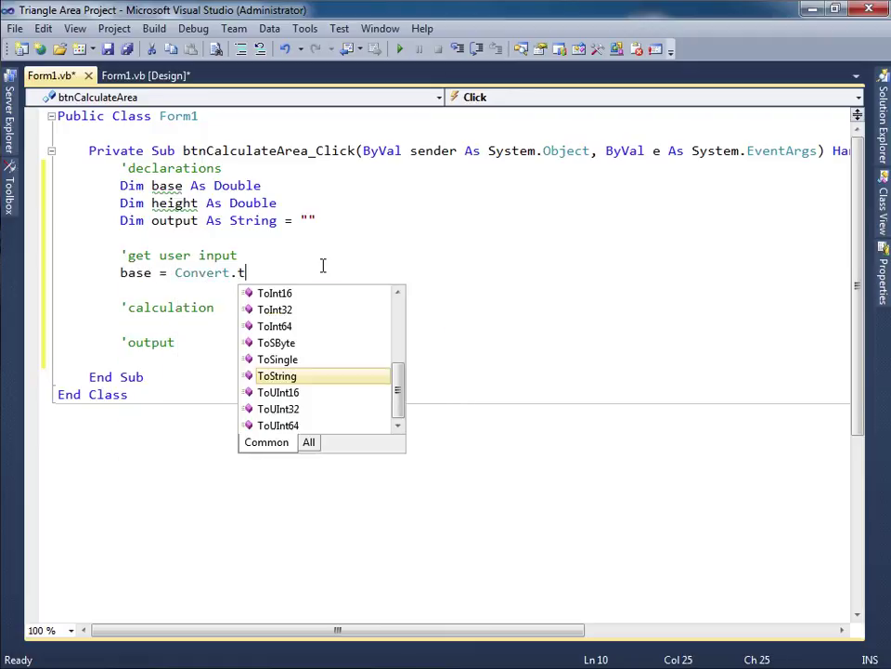
text(od)
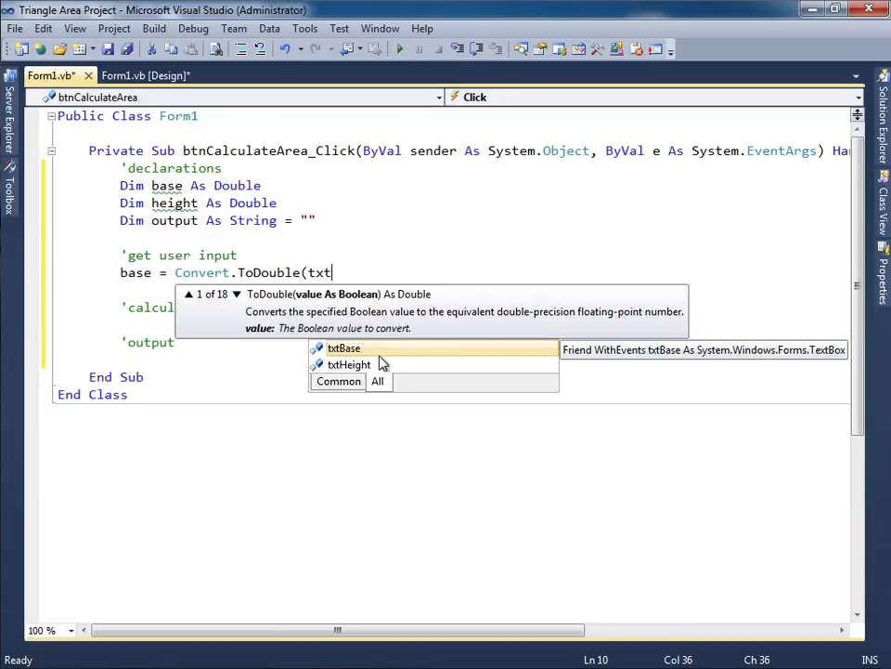
text(Base)
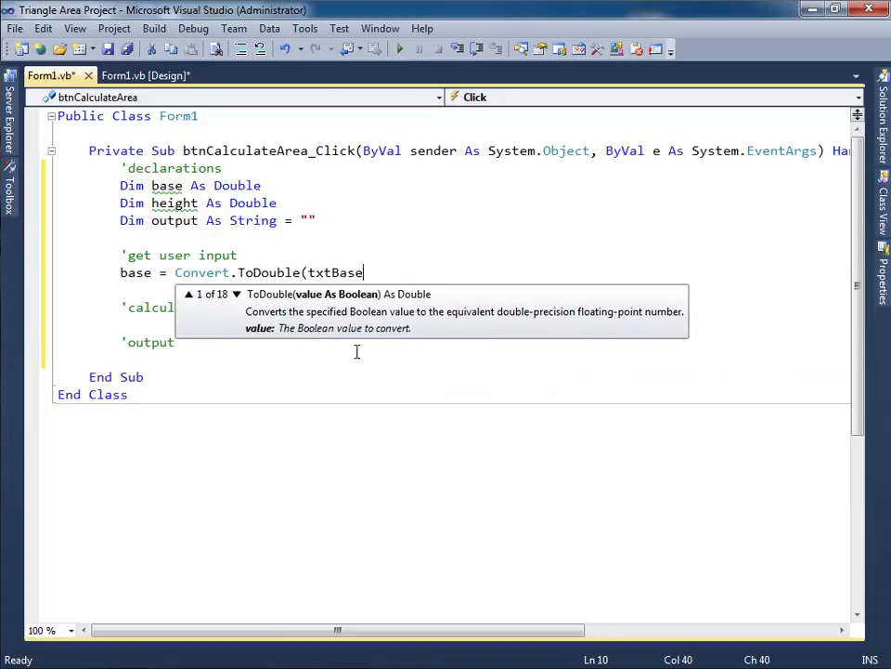
text(.Text))
text(height = Convert.to)
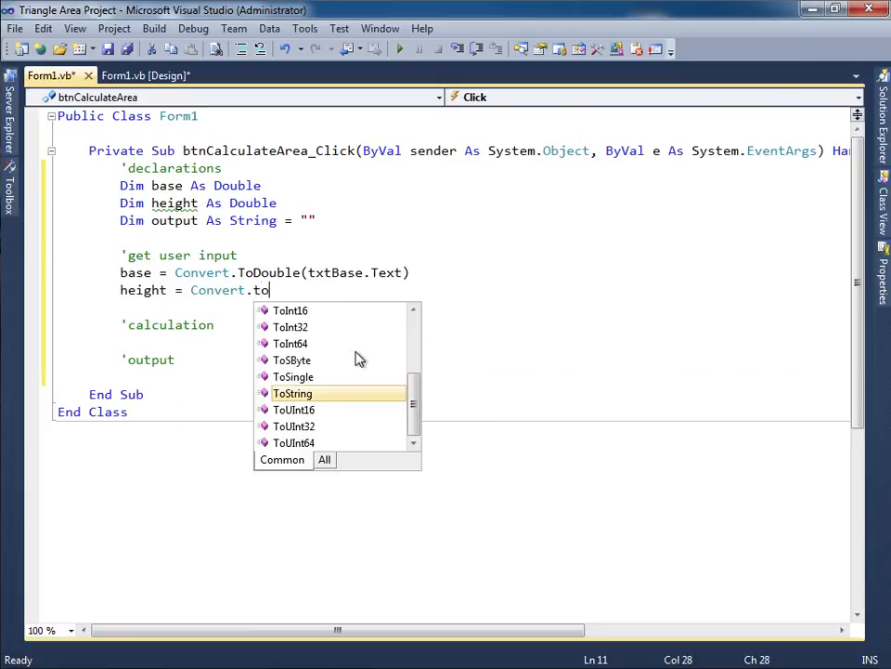
text(Double(txtHeight)
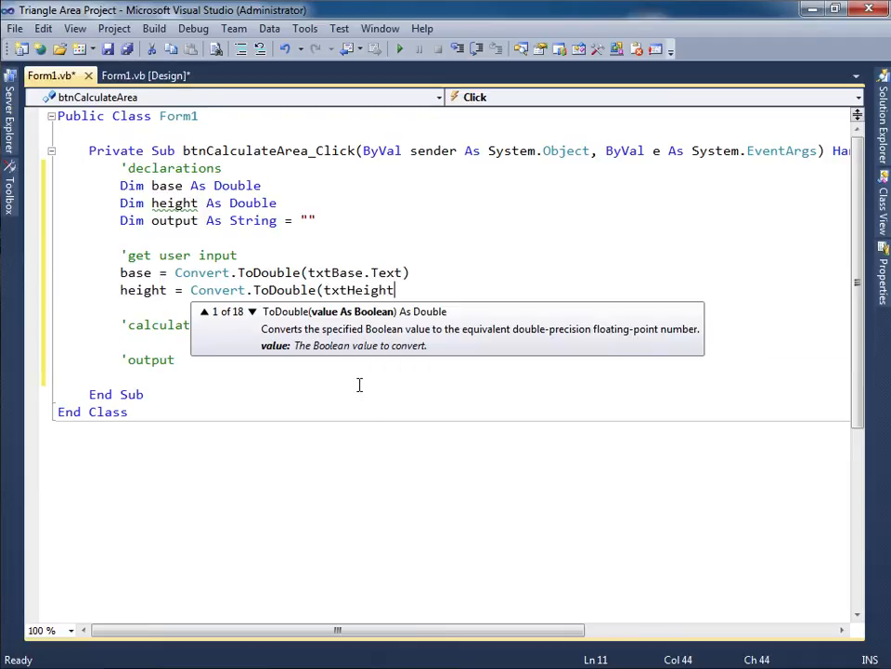
text(.Text))
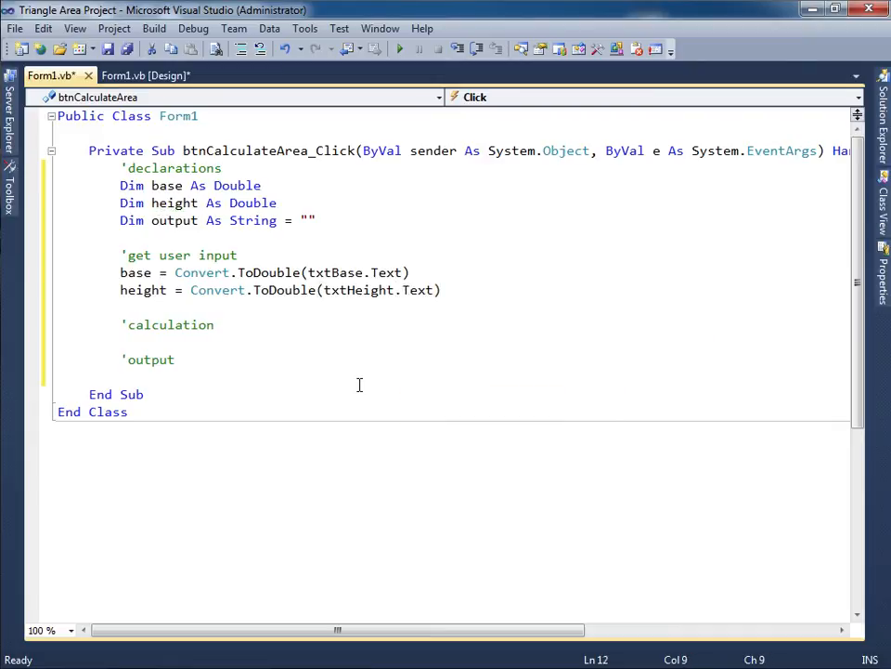
mouse_move(354, 369)
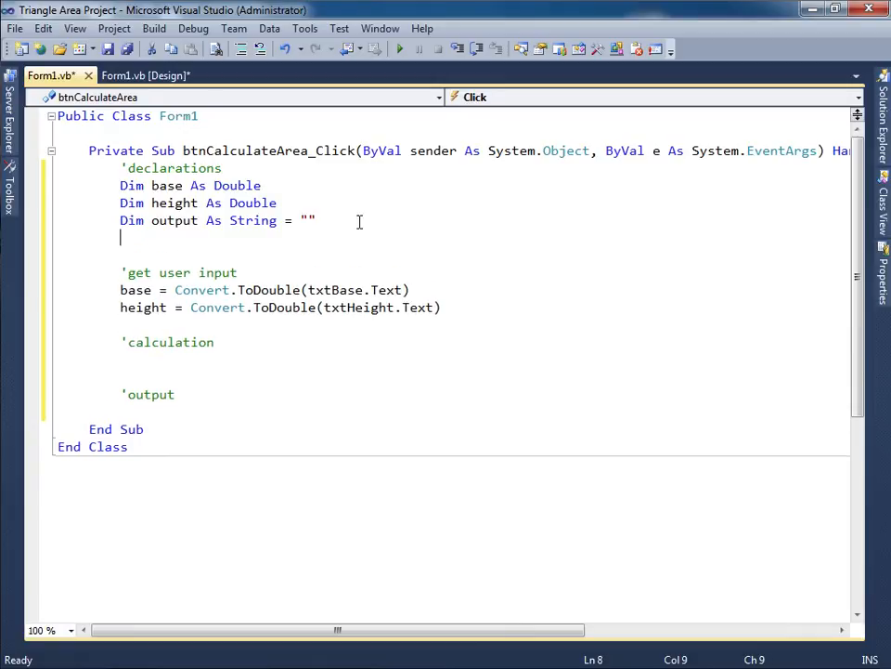
Declare Dim area As Double below the output declaration.
text(Dim area)
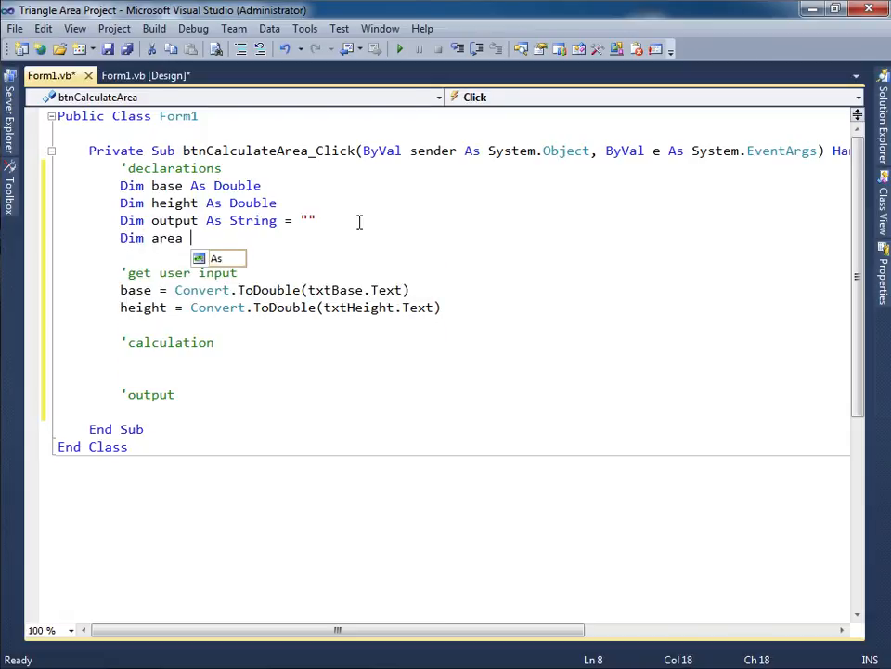
text(As Double)
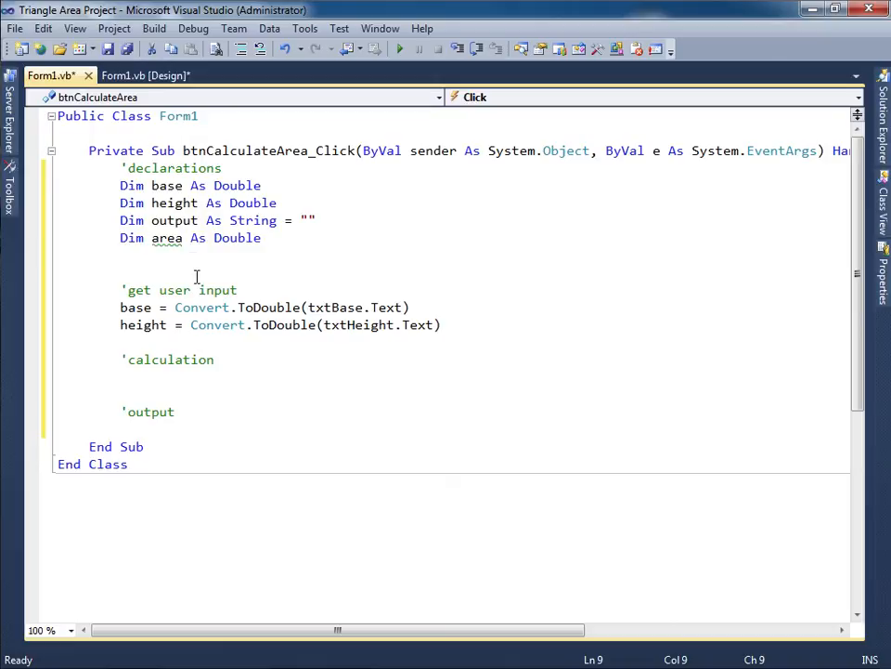
double_click(167, 238)
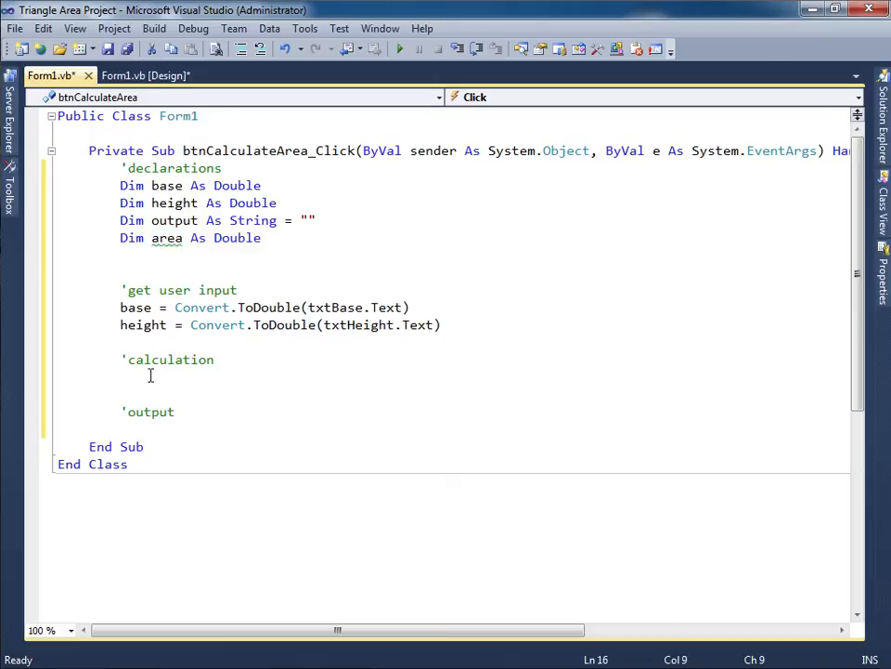
Write the calculation line area = 1.0 / 2.0 * base * height.
text(area =)
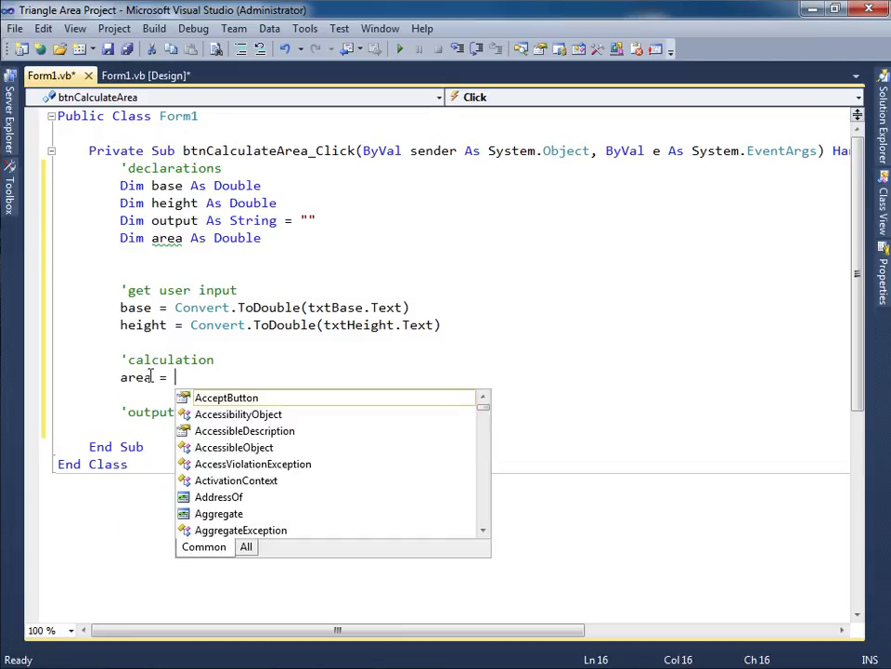
text(1.0 /)
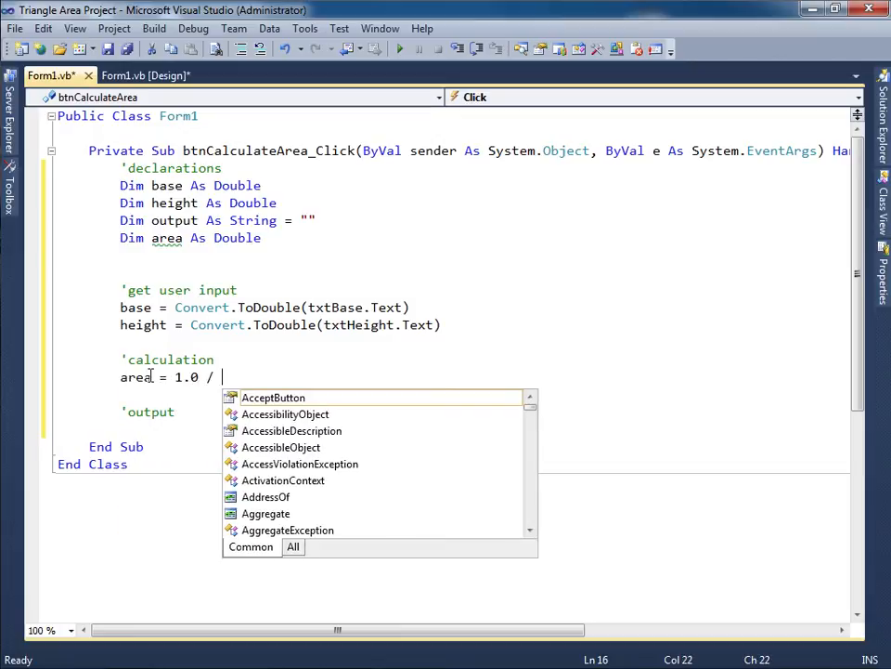
text(2.0 *)
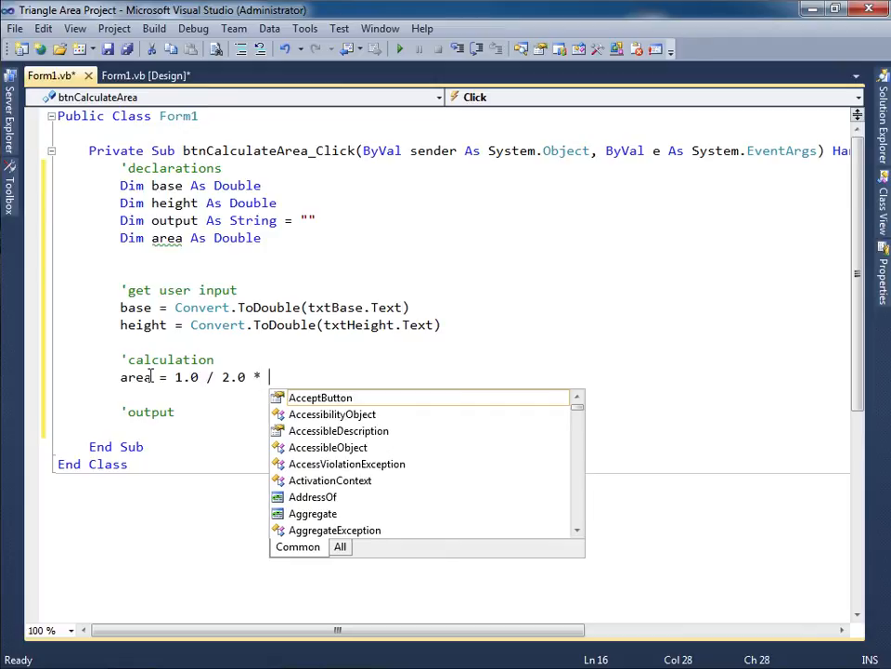
text(base * height)
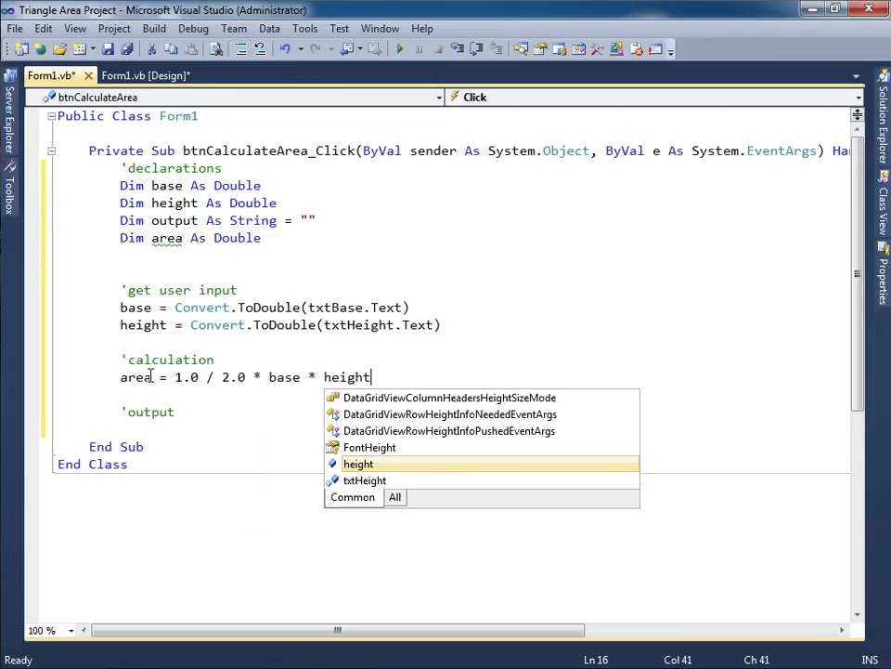
key(Enter)
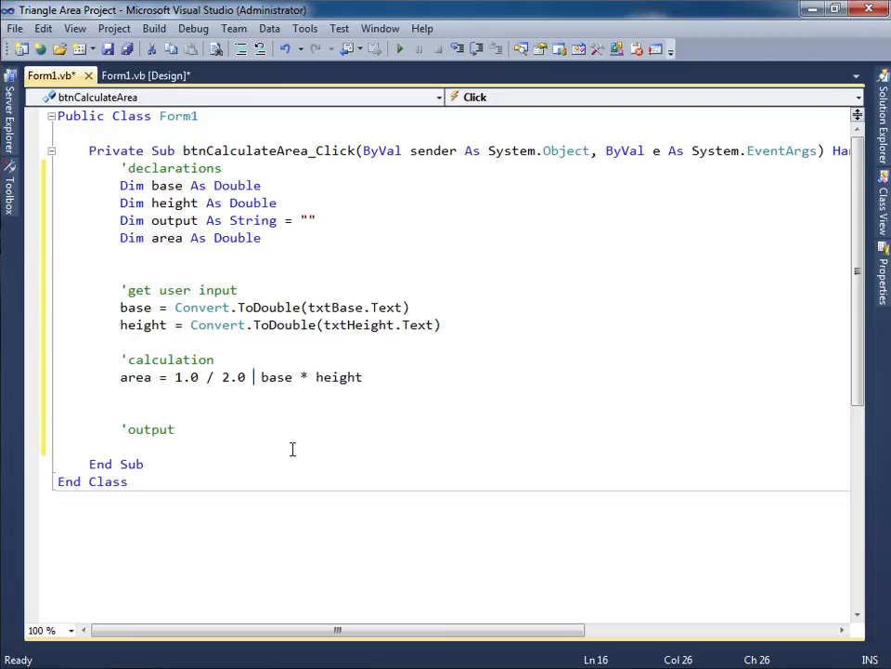
mouse_move(290, 437)
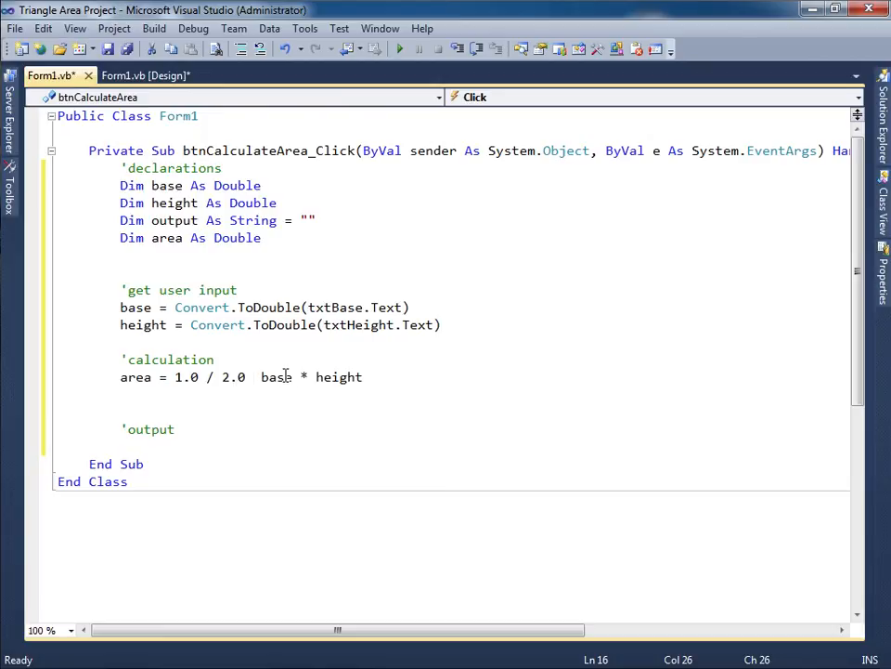
mouse_move(323, 390)
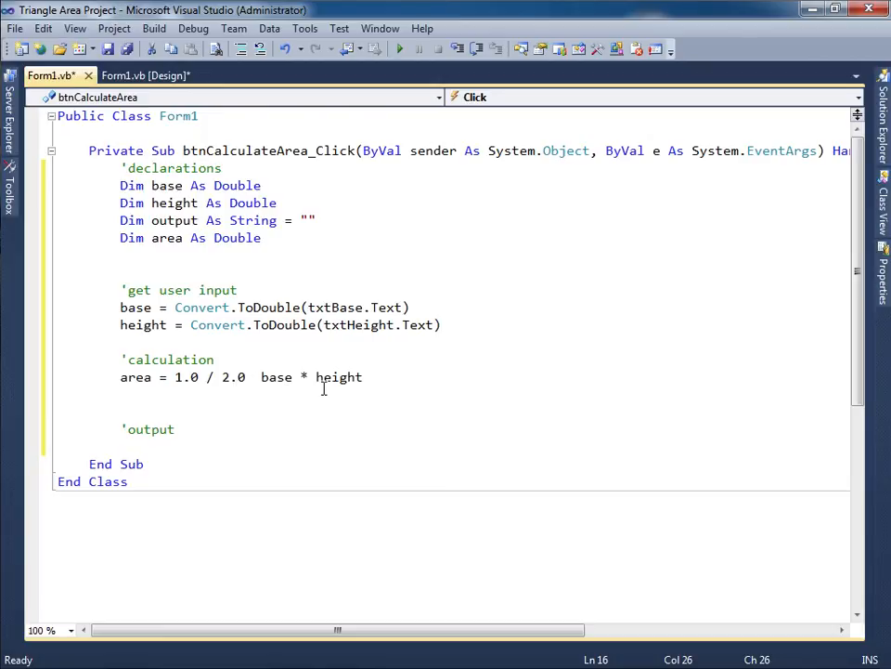
text(*)
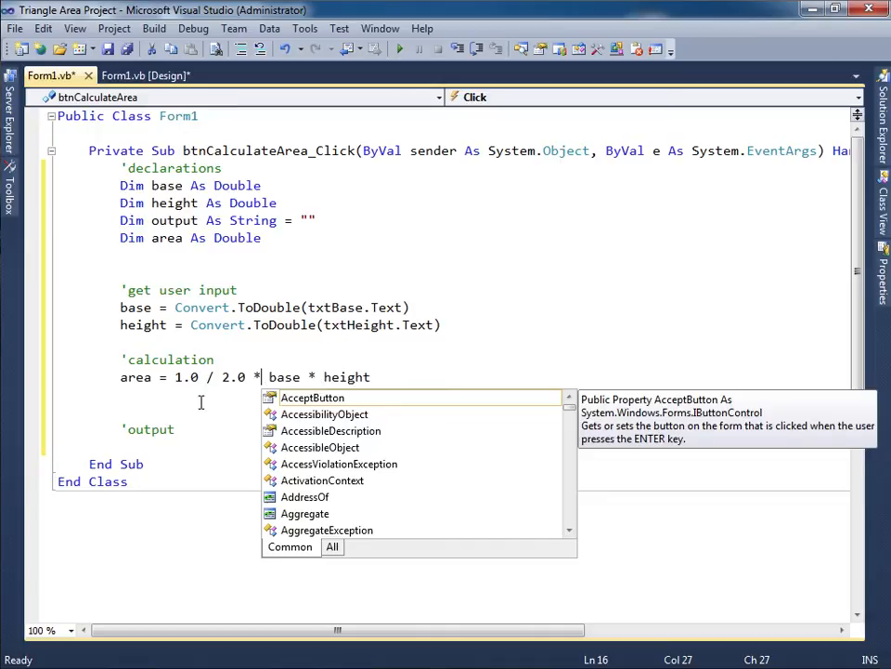
key(Escape)
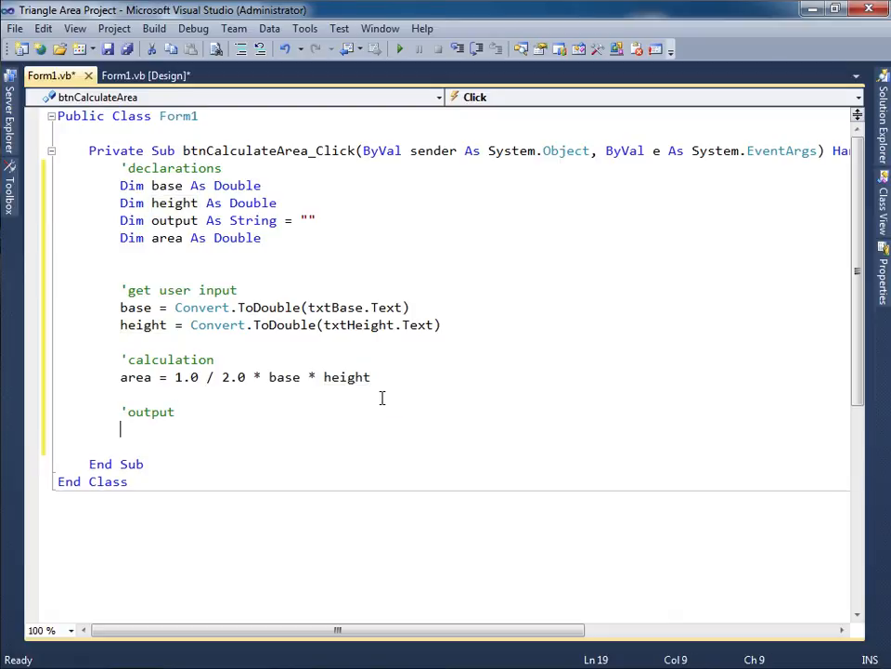
Under 'output, set lblResult.Text = Convert.ToString(area).
text(lblResult.Text)
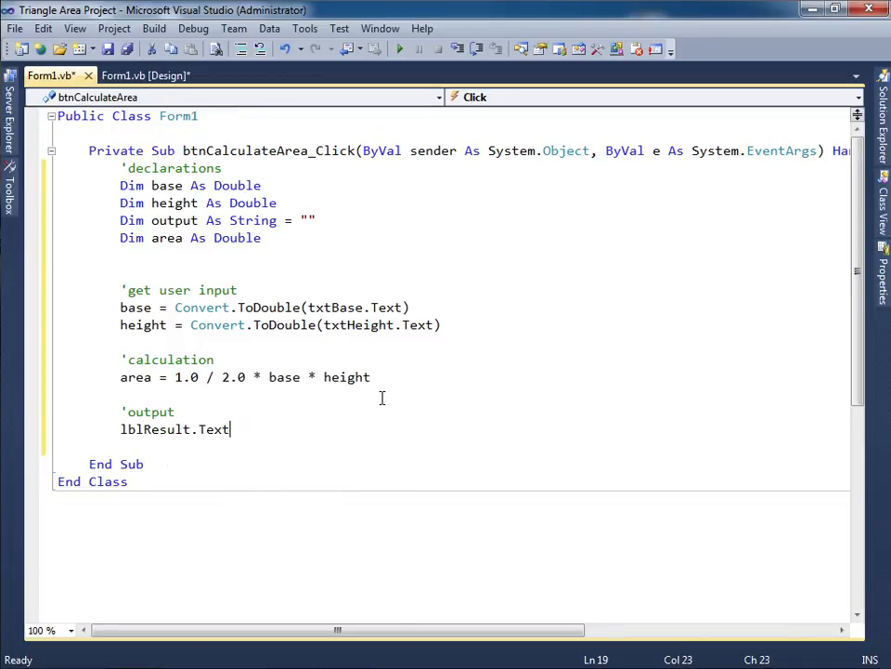
text(= Convert.to)
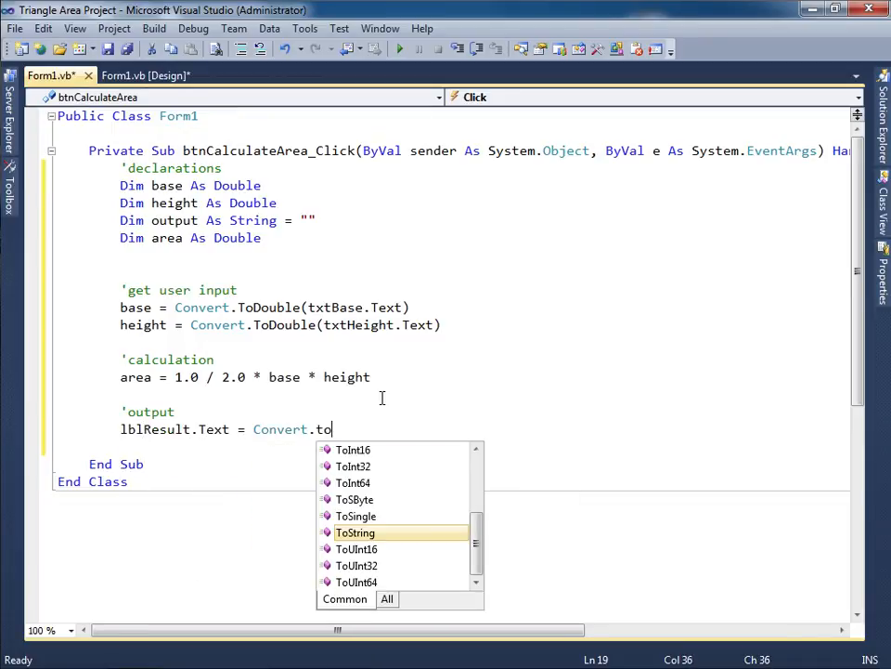
text(String(area)
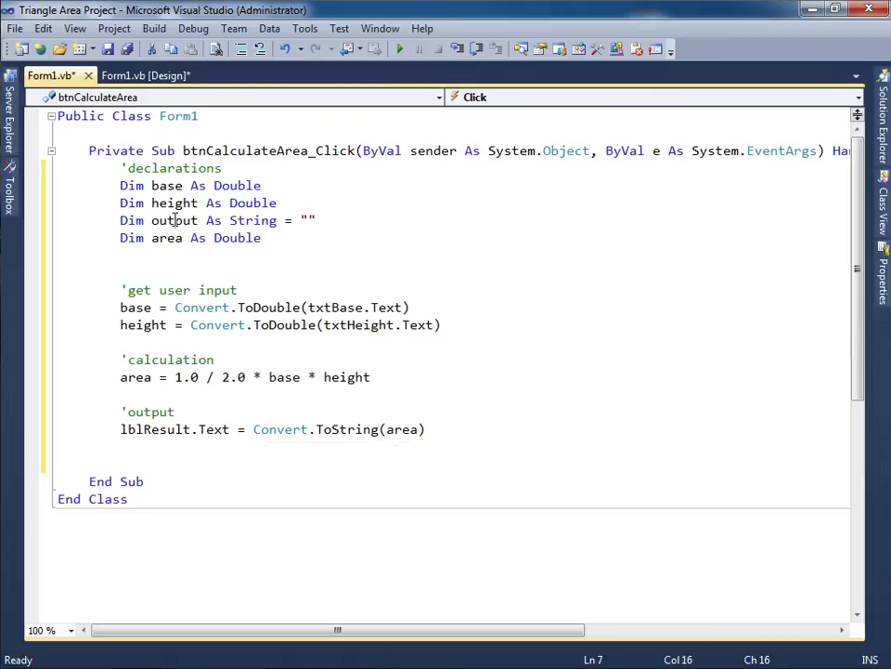
double_click(174, 220)
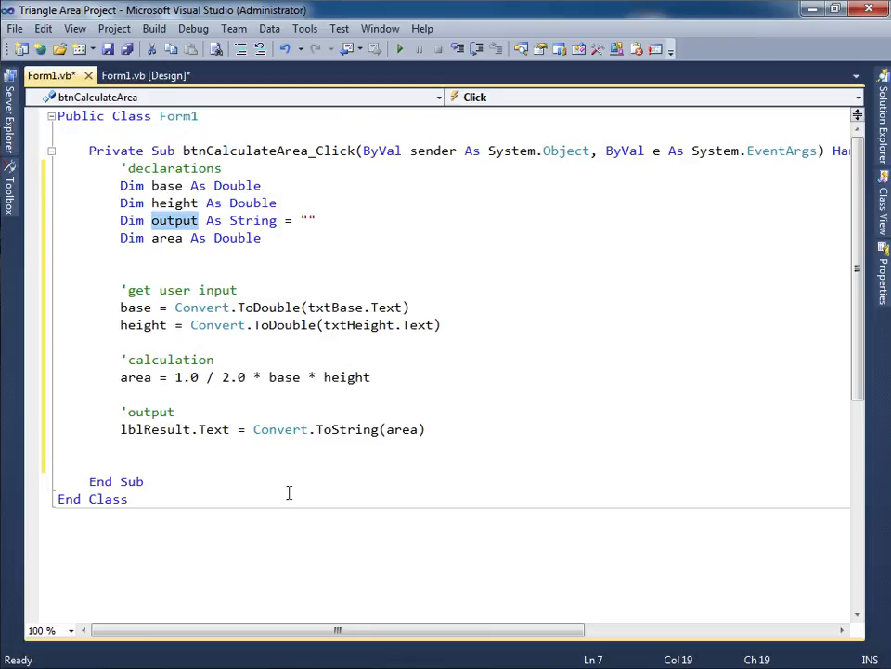
mouse_move(184, 429)
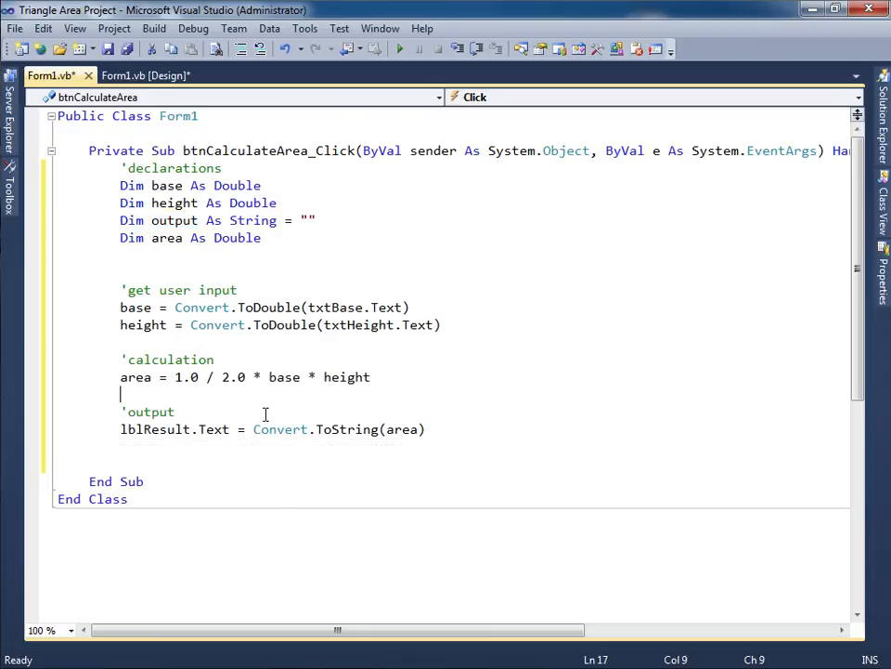
Add output = Convert.ToString(area) and set lblResult.Text from output.
text(o)
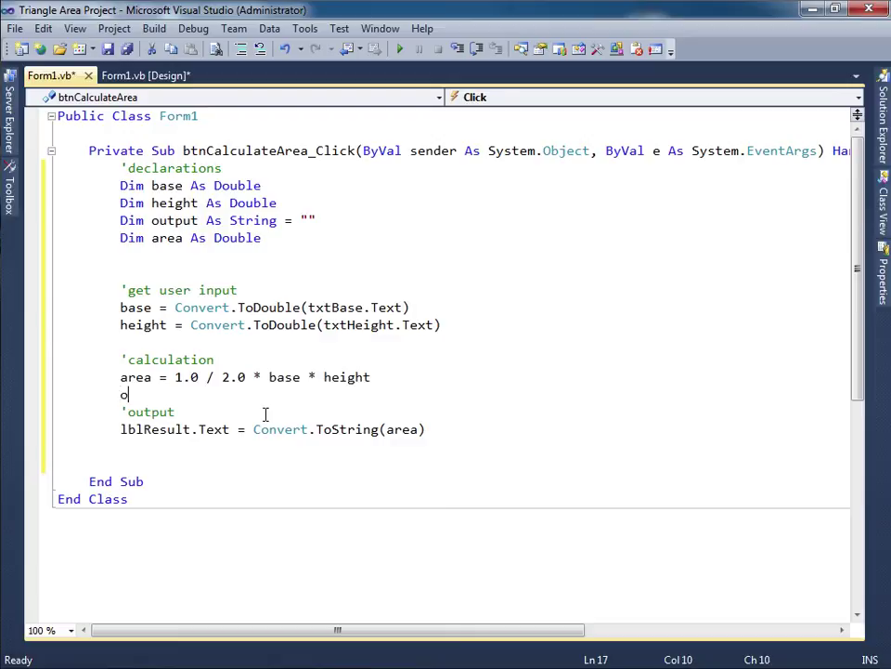
text(utput =)
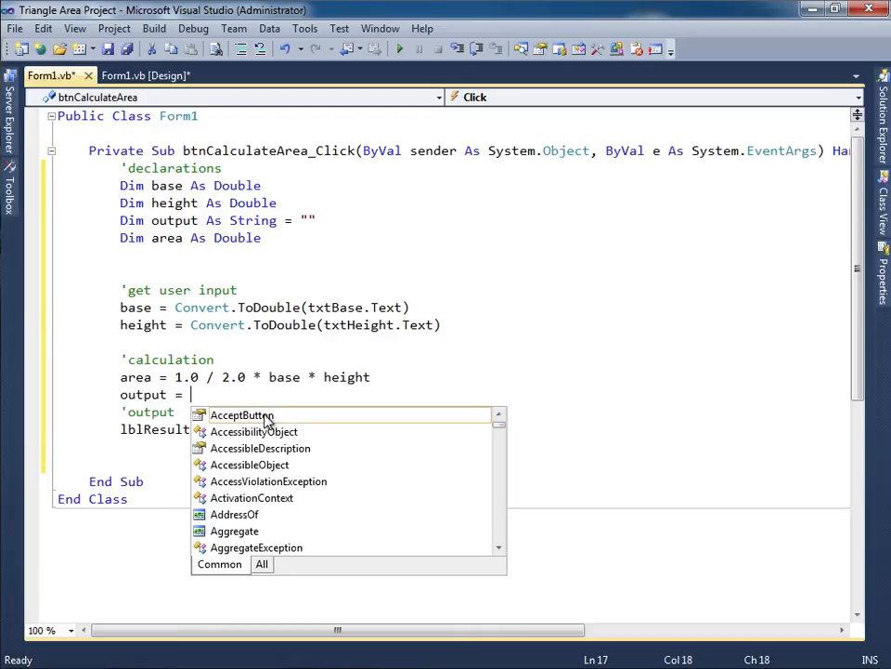
text(c)
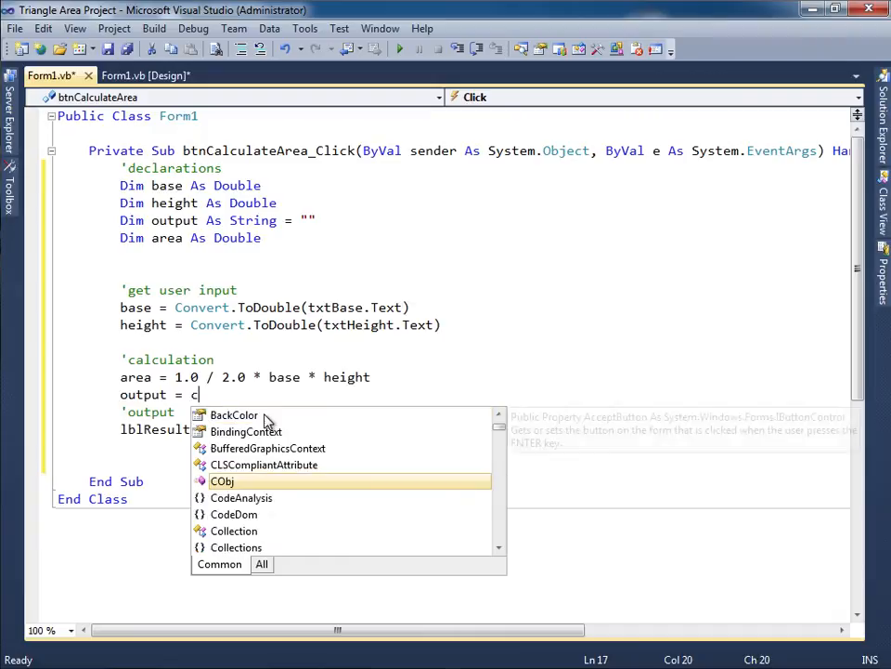
text(onvert.tos)
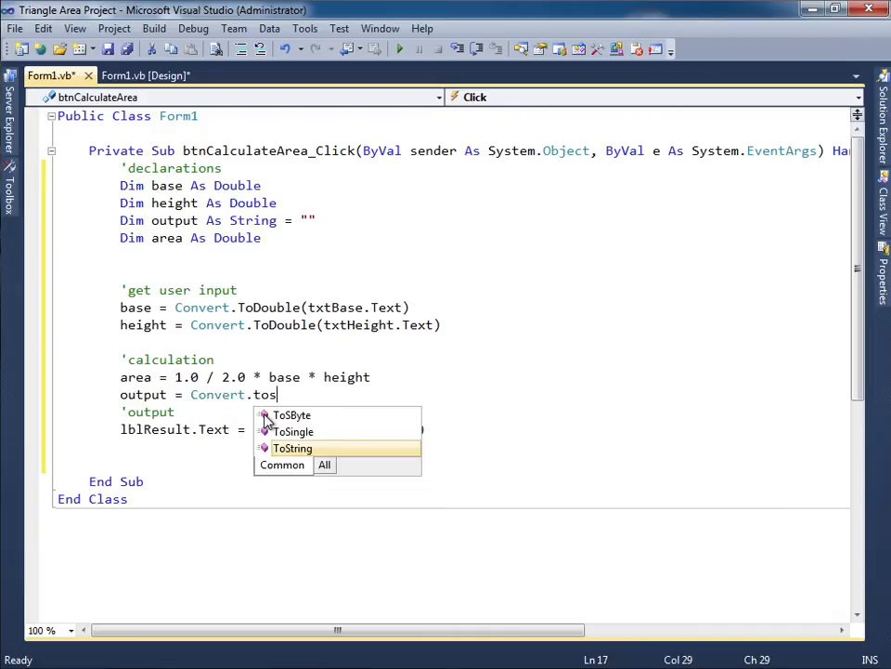
text(tring(area)
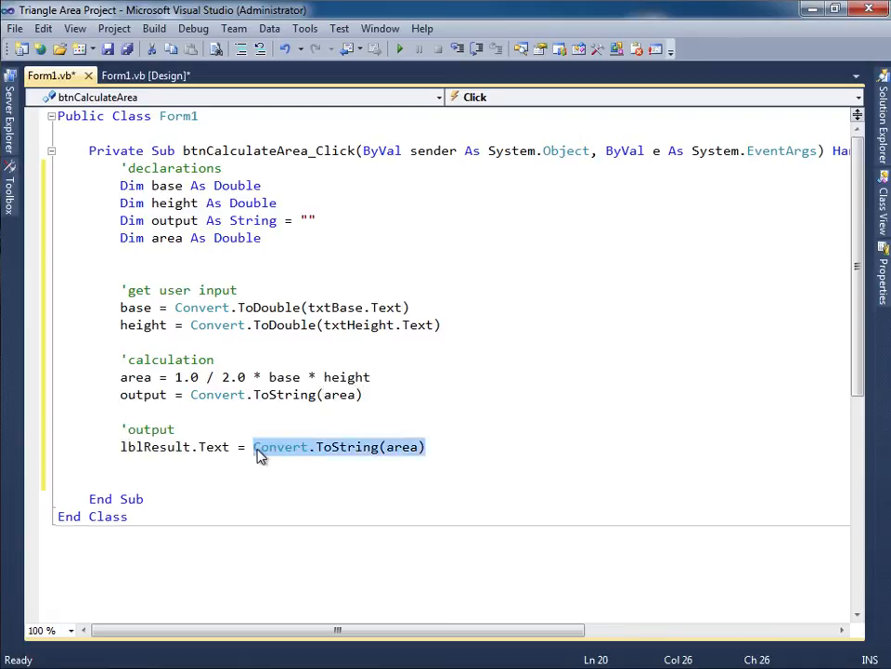
text(output)
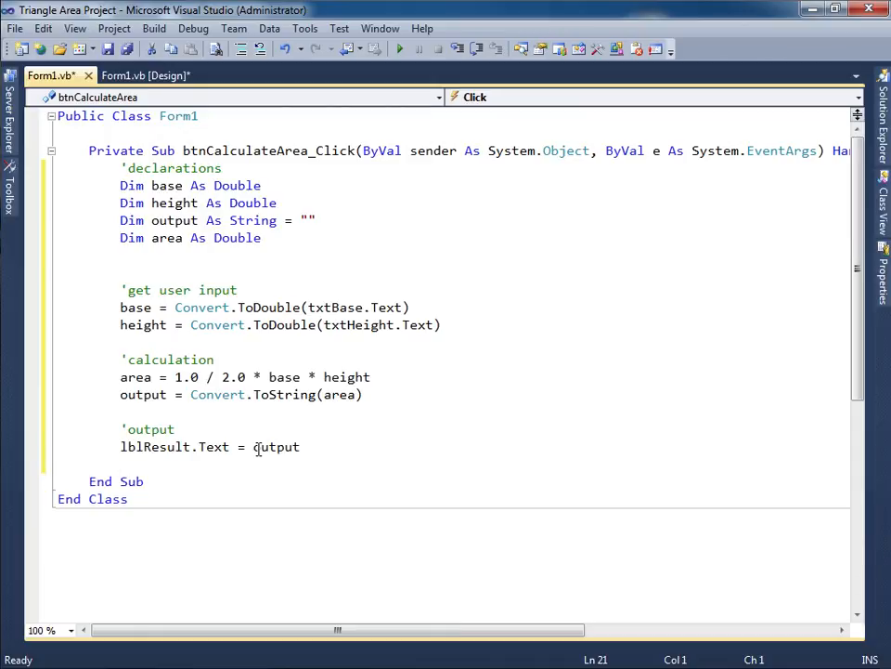
mouse_move(335, 508)
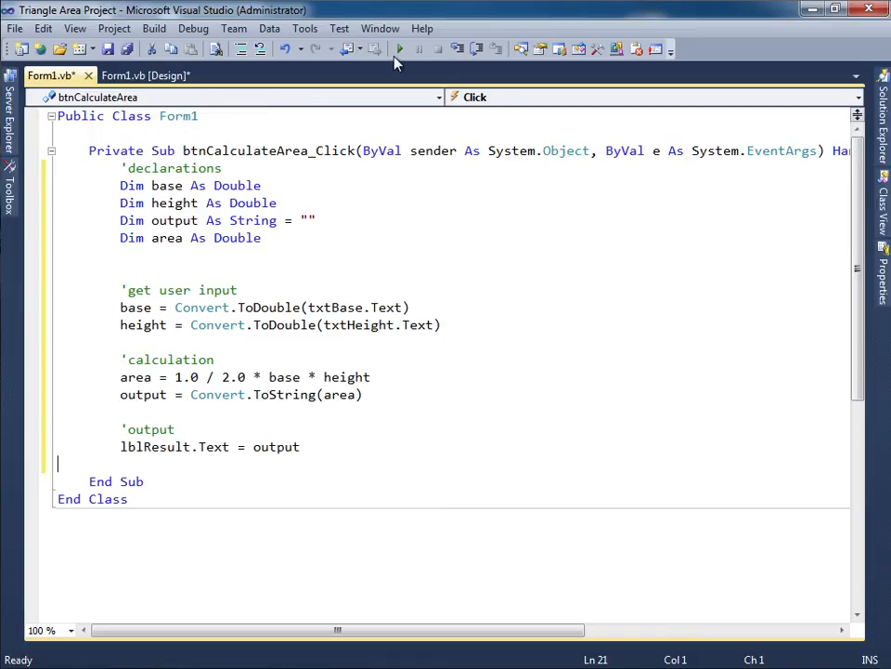
Run the app with base 6 and height 4, confirm area 12, then close it.
click(397, 49)
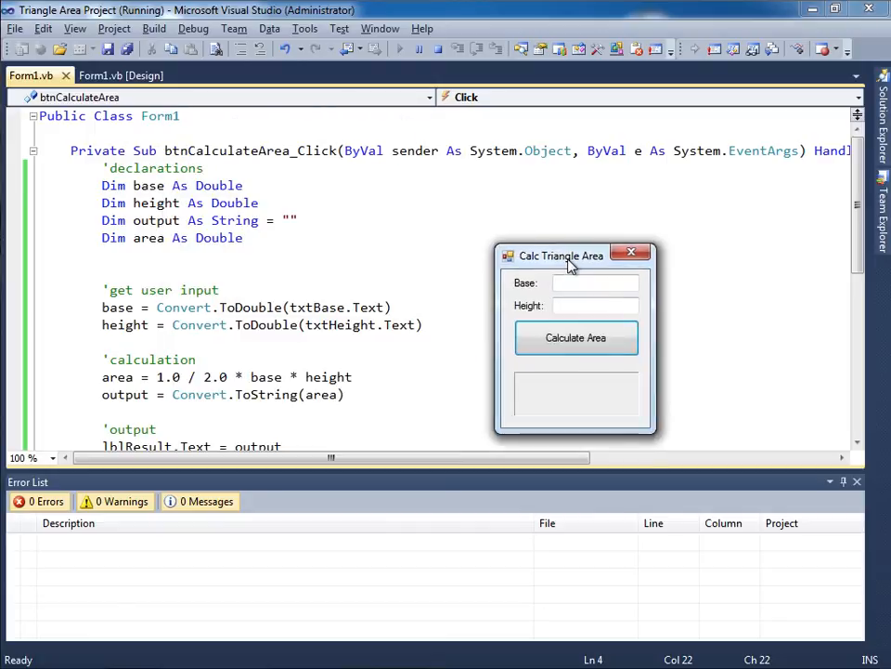
text(6)
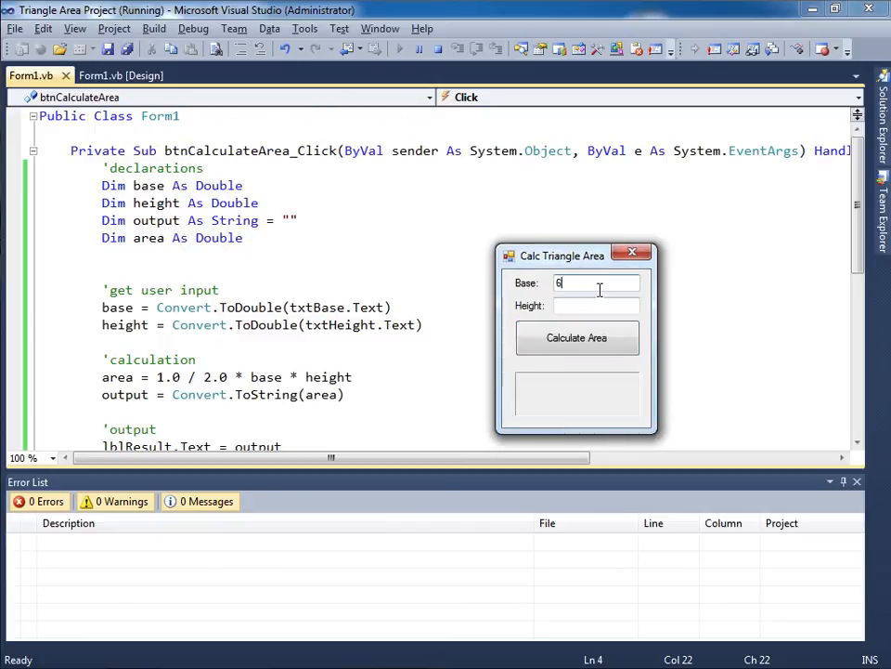
text(4)
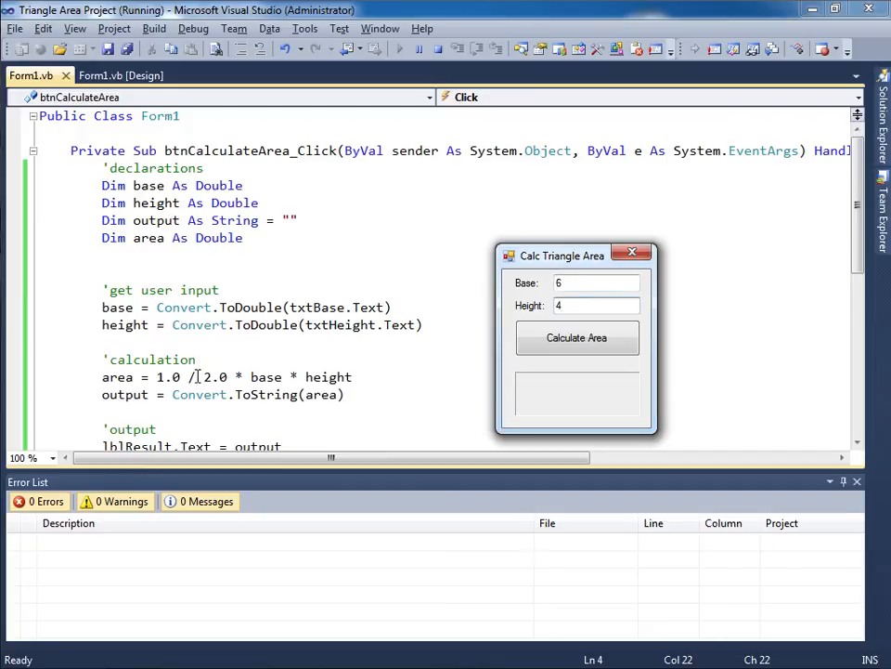
click(577, 337)
text(9)
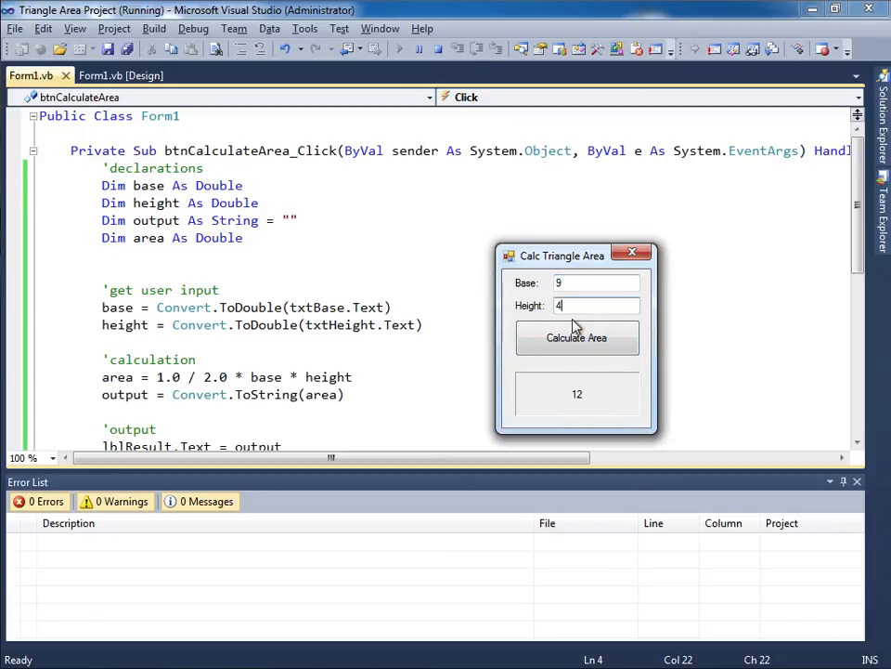
click(577, 338)
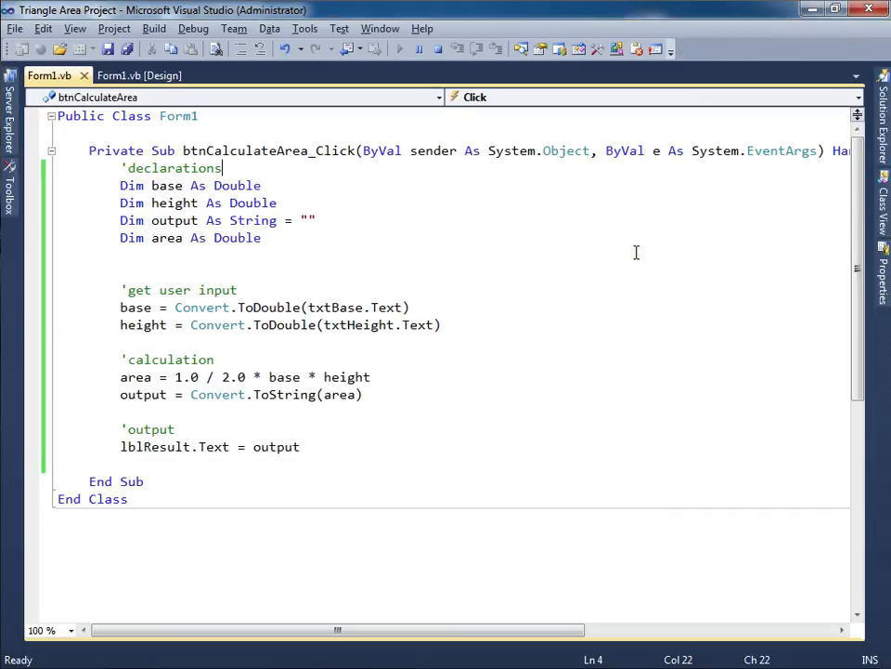
mouse_move(504, 259)
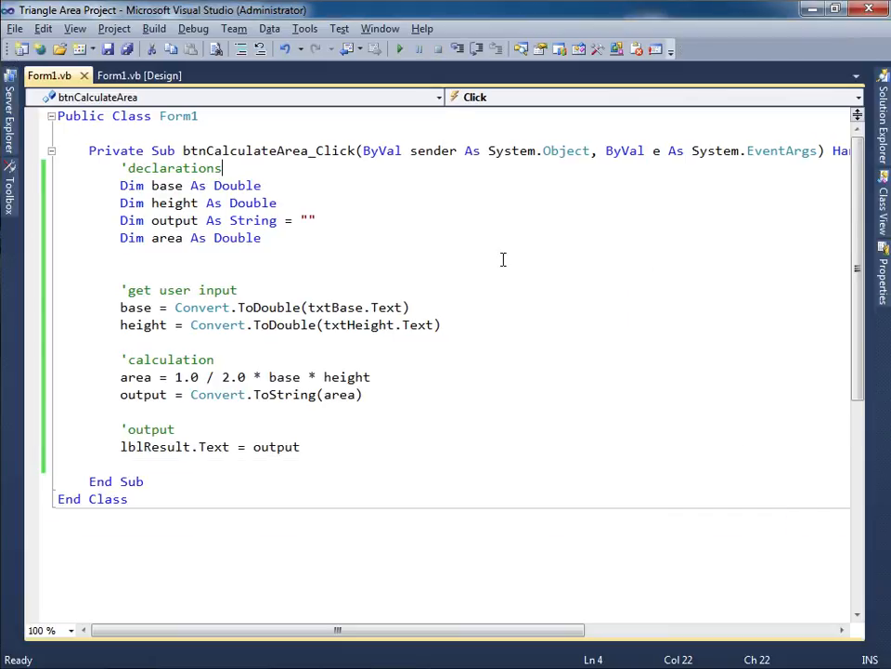
Switch to the Form1.vb [Design] view of the Calc Triangle Area form.
click(144, 97)
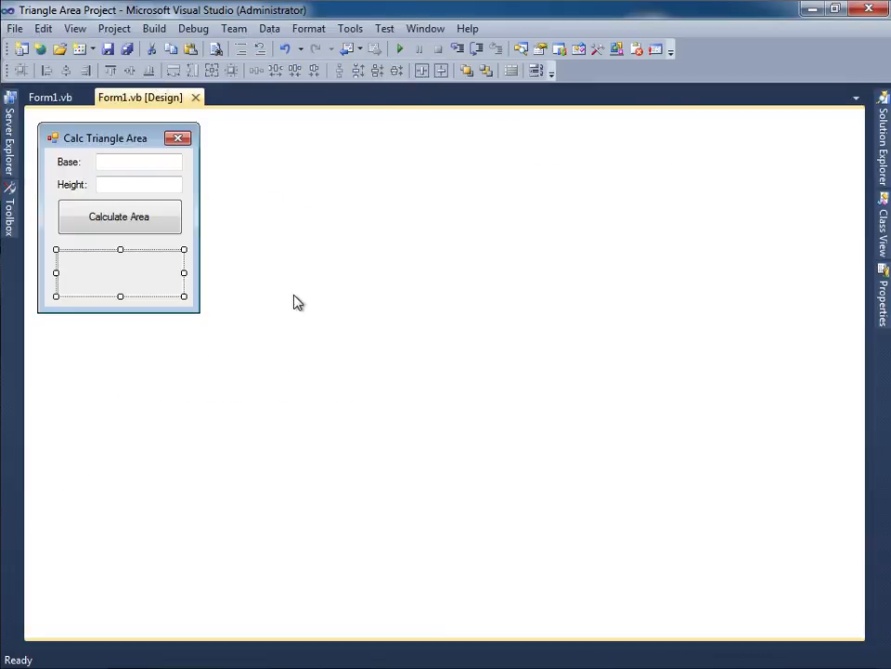
mouse_move(311, 320)
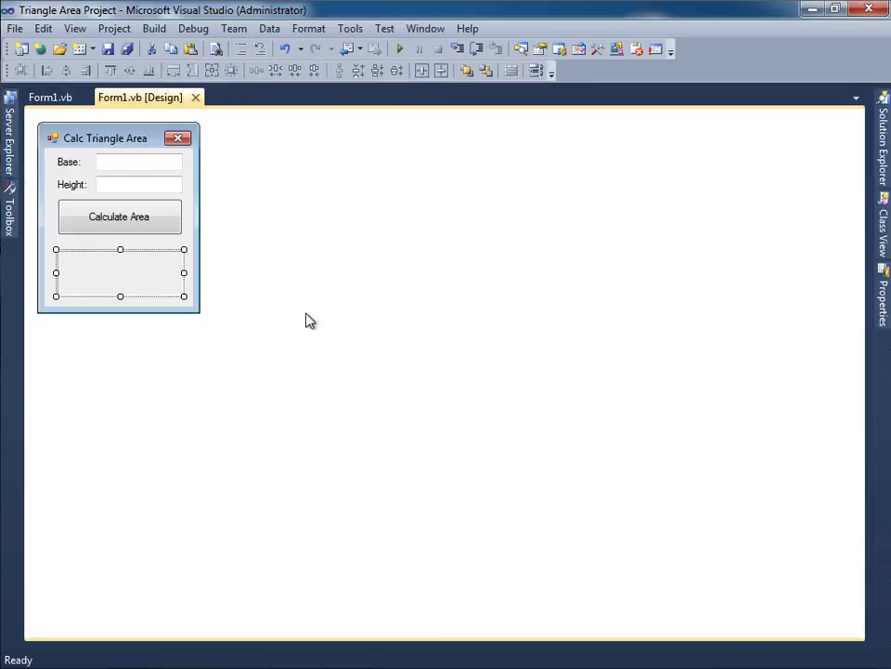